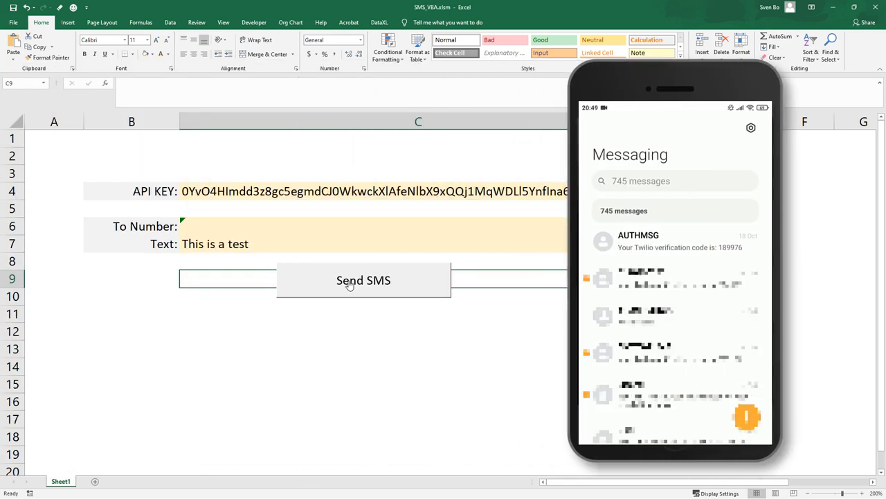
# - Send the test SMS from the sheet and dismiss the gateway's response message box
pyautogui.click(363, 280)
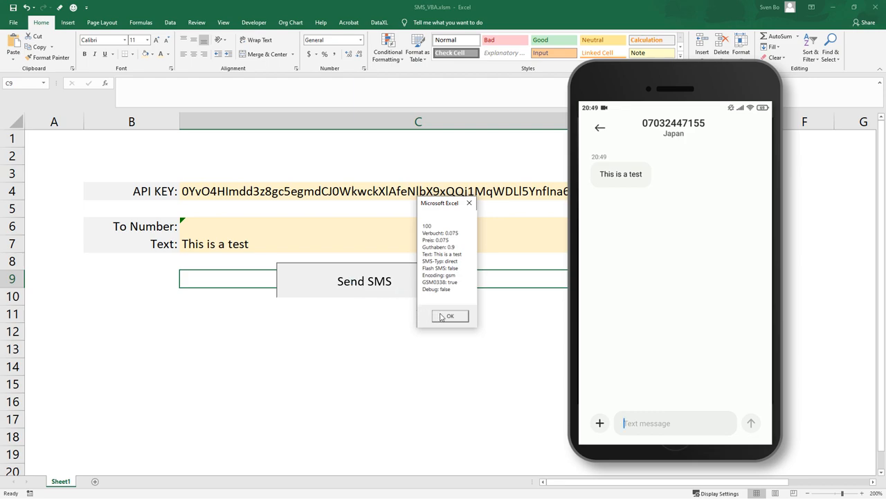
pyautogui.click(449, 316)
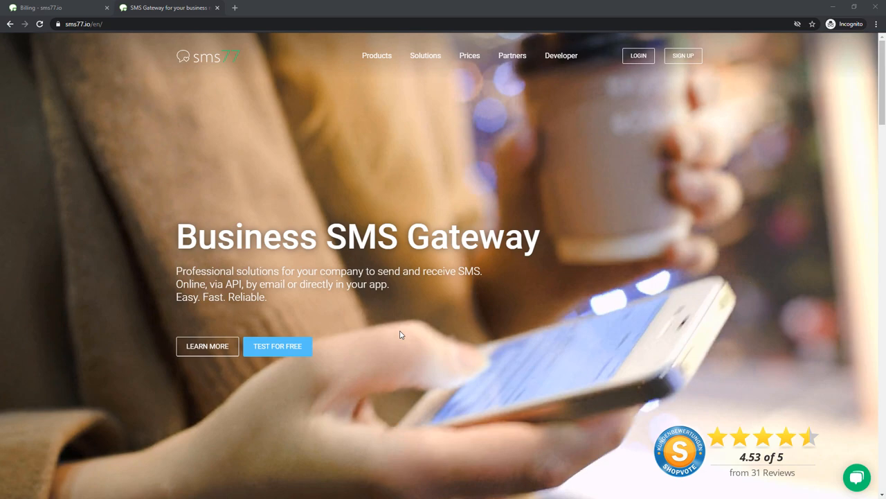
# - Show the free sign-up form with YOUR NAME, log in and reach the Billing page with 1,050 € balance
pyautogui.click(277, 346)
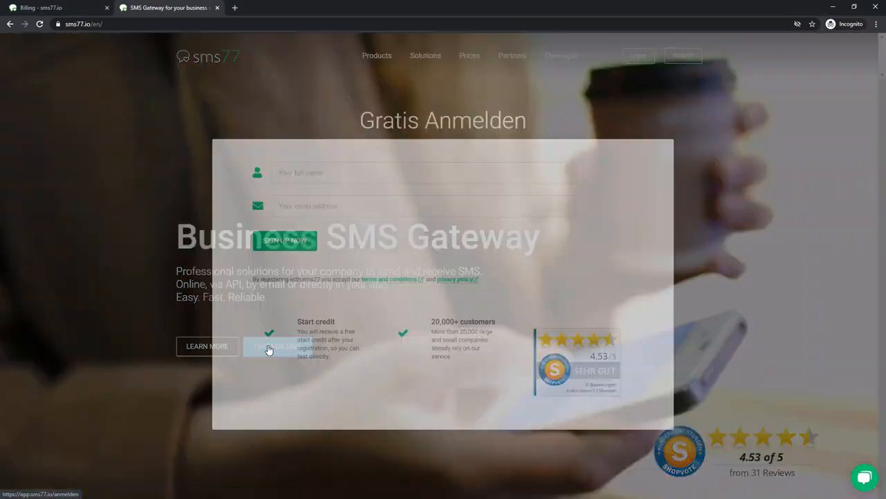
pyautogui.write('YOUR NAME')
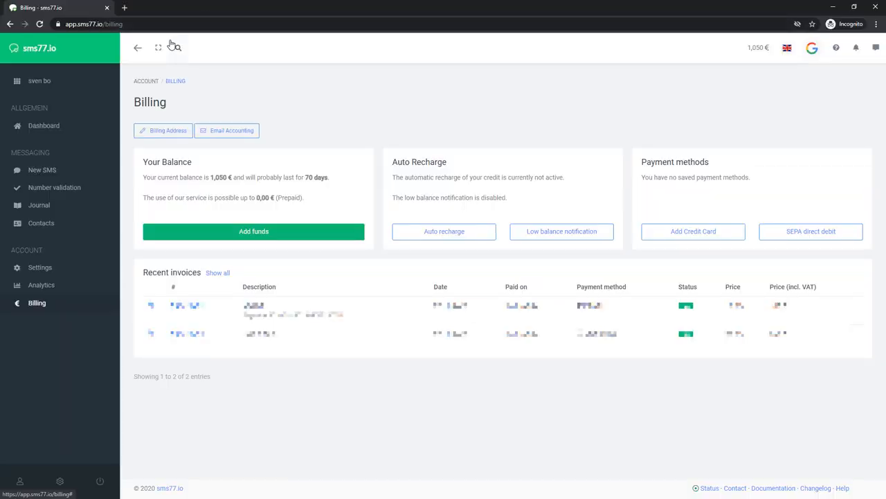
pyautogui.click(812, 47)
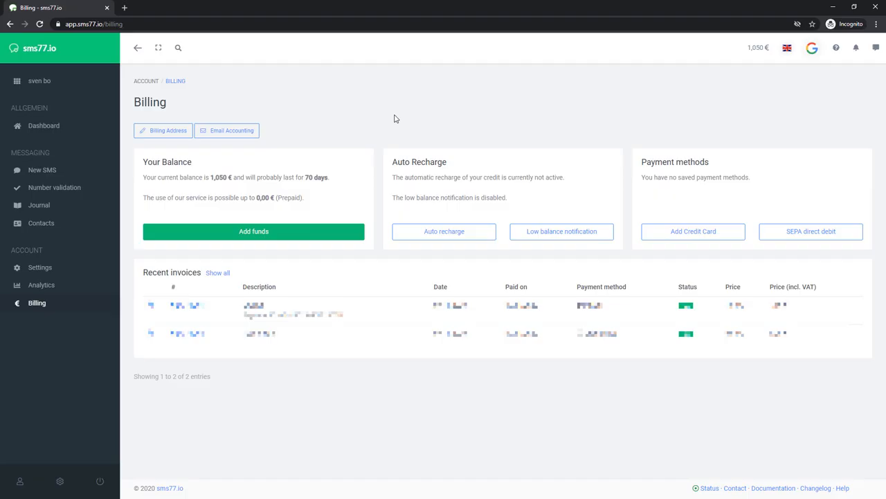
pyautogui.click(38, 267)
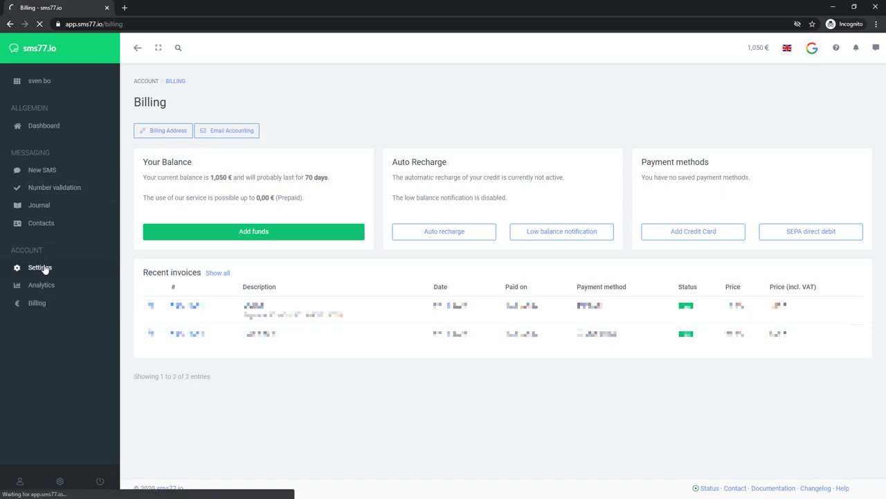
# - Show the account's HTTP API settings section displaying the API key
pyautogui.click(39, 267)
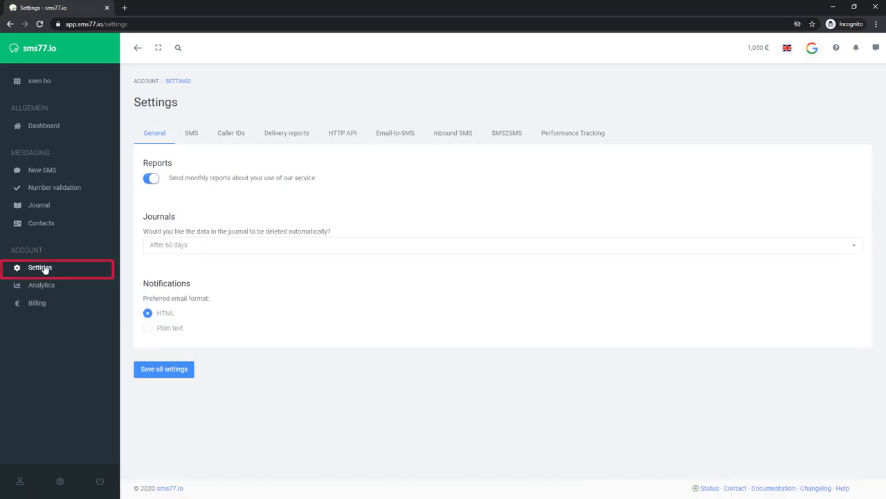
pyautogui.click(342, 130)
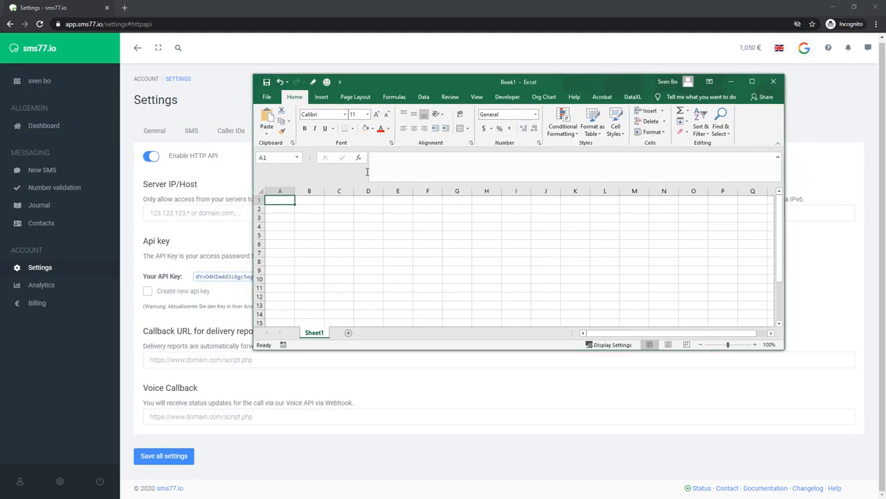
# - Add the API KEY label in column B and paste the API key value into C4
pyautogui.click(309, 226)
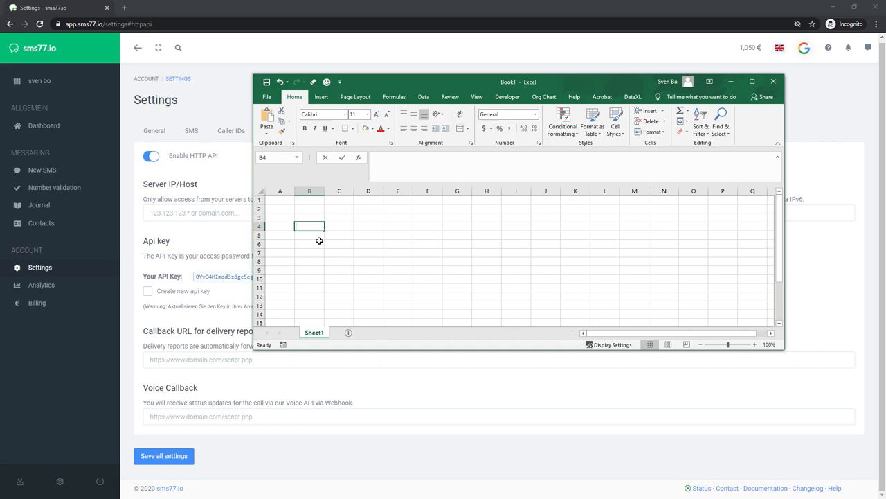
pyautogui.write('API KEY')
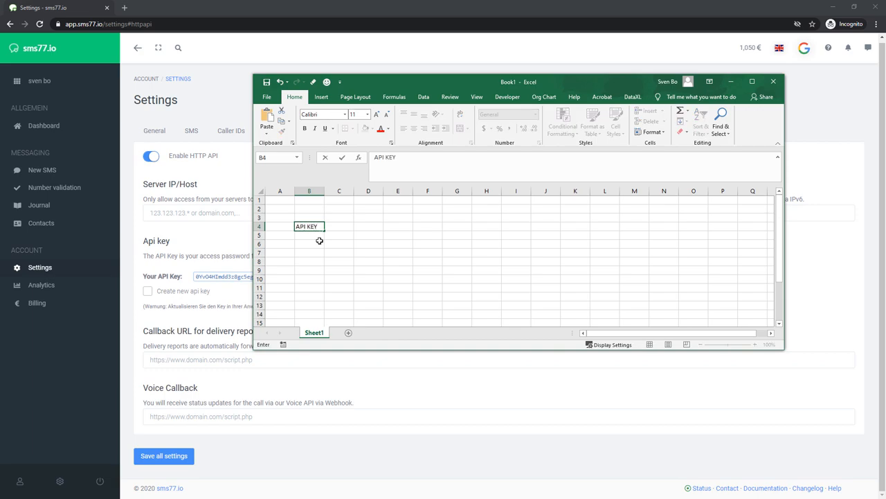
pyautogui.click(338, 227)
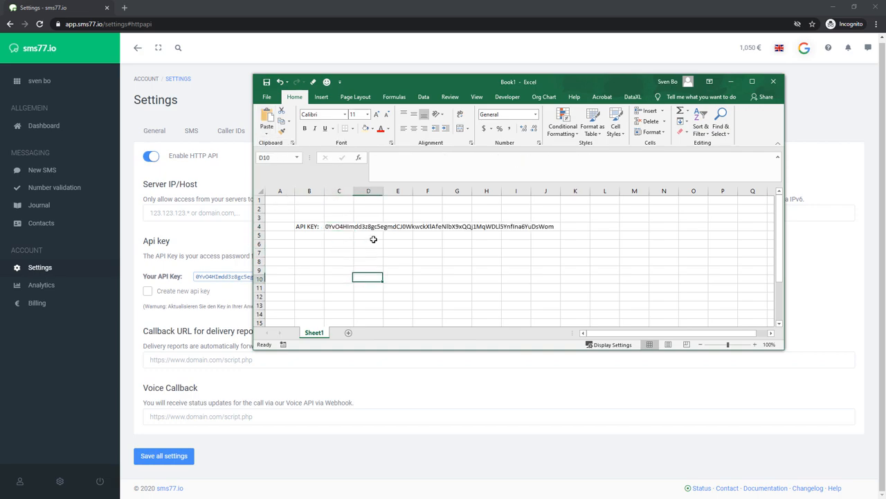
pyautogui.click(338, 252)
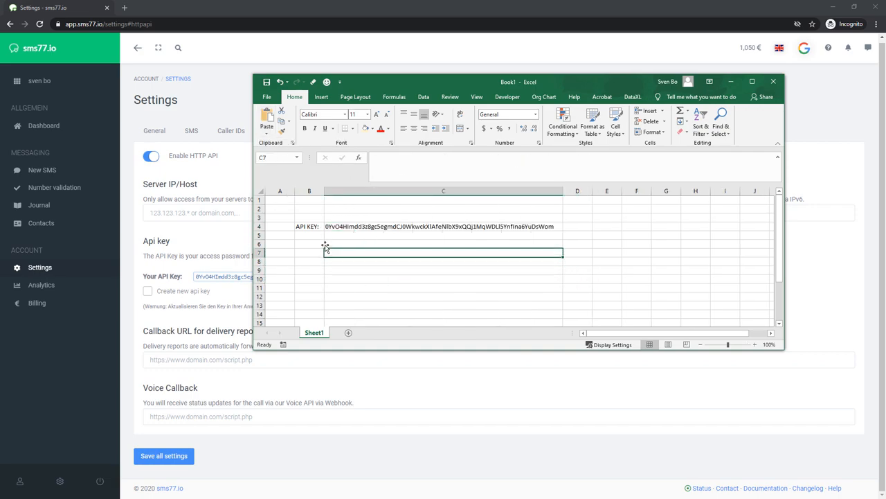
# - Maximize the workbook and add the To Number label below the API key row
pyautogui.click(752, 82)
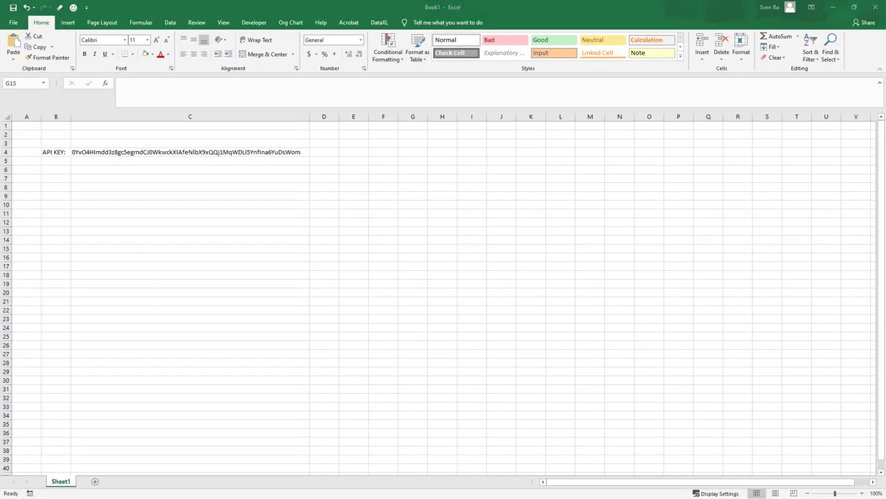
pyautogui.write('To Number')
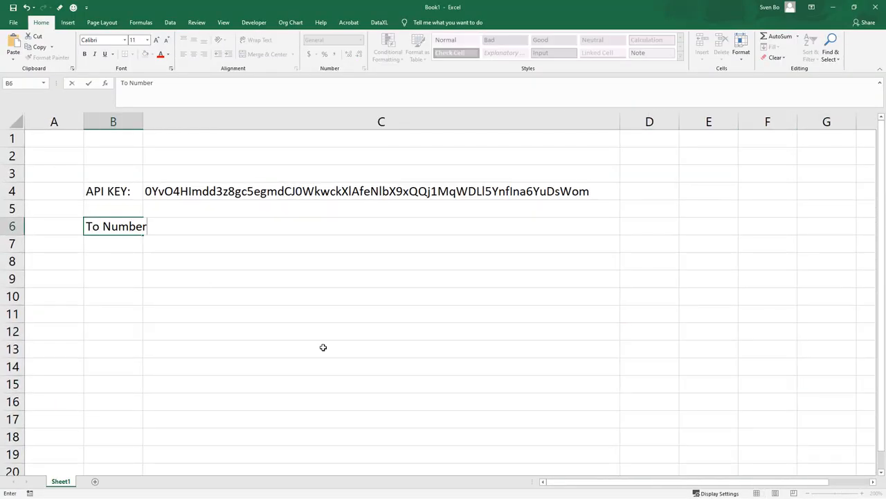
pyautogui.click(152, 54)
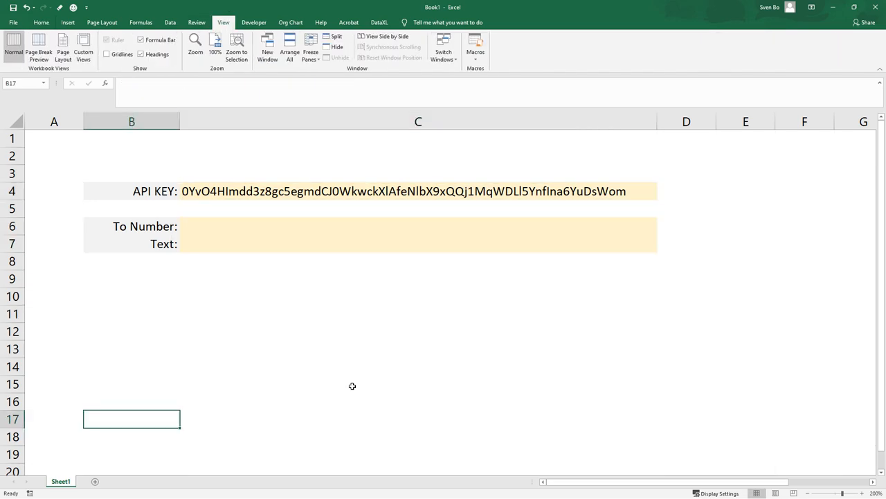
pyautogui.moveTo(587, 259)
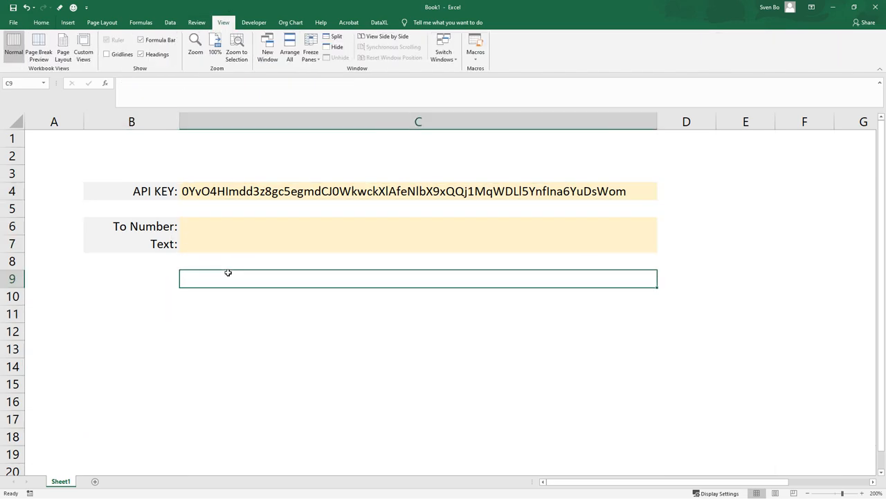
pyautogui.moveTo(254, 22)
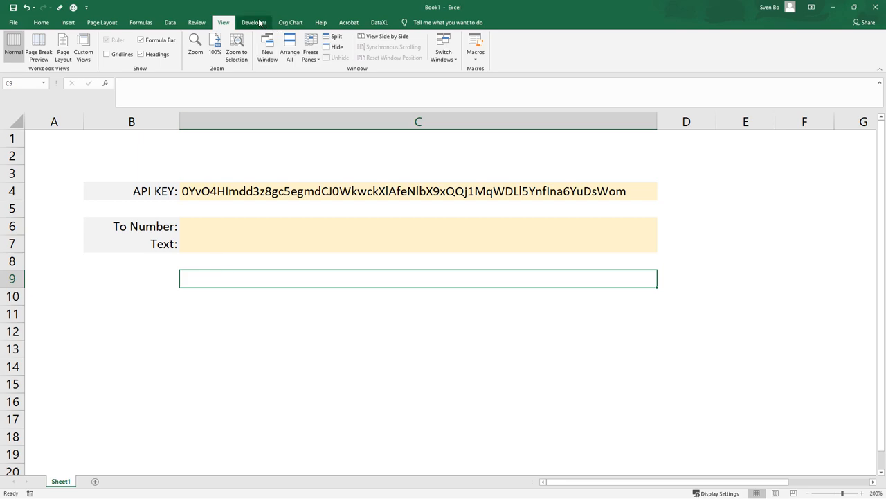
# - Enable the Developer tab via Options > Customize Ribbon and launch the Visual Basic editor
pyautogui.click(253, 22)
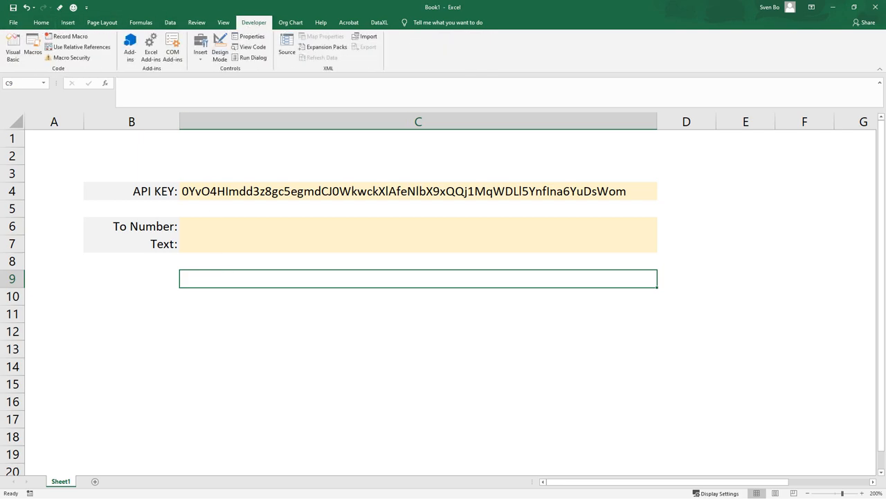
pyautogui.click(13, 22)
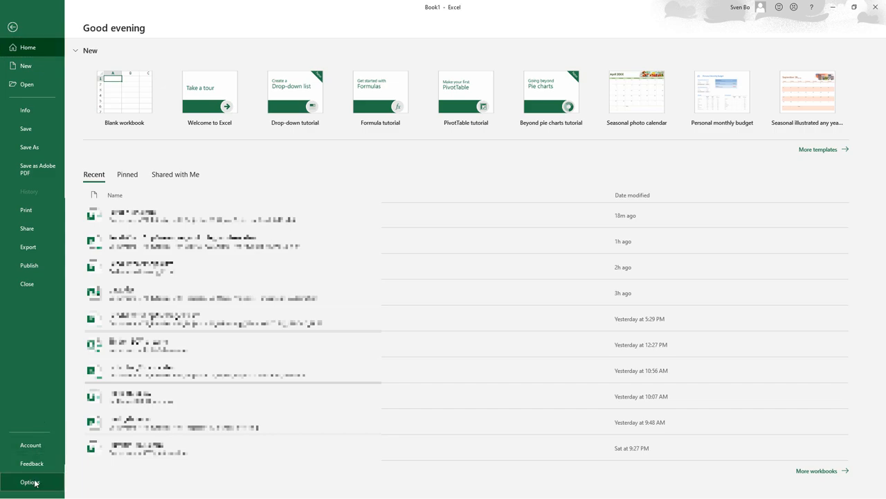
pyautogui.click(28, 482)
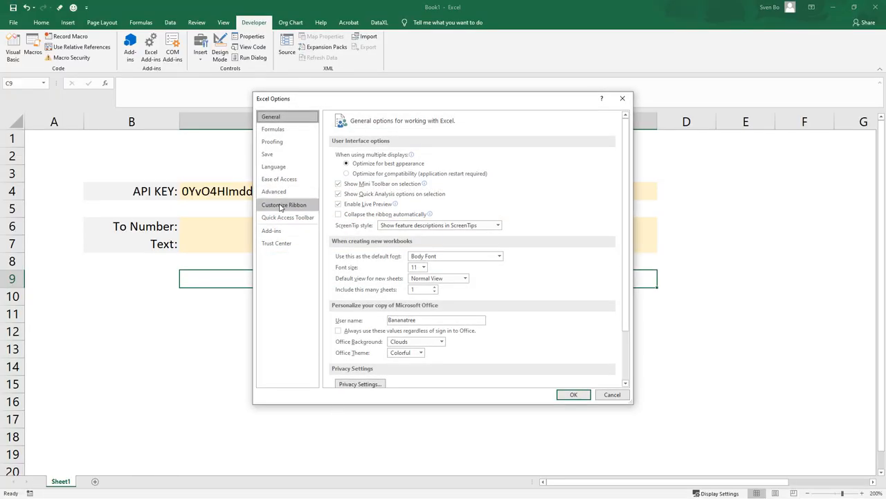
pyautogui.click(284, 205)
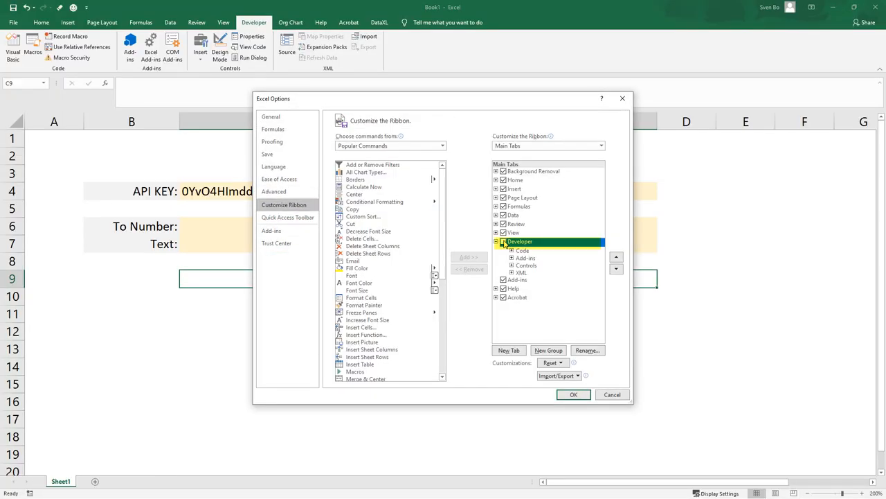
pyautogui.click(573, 393)
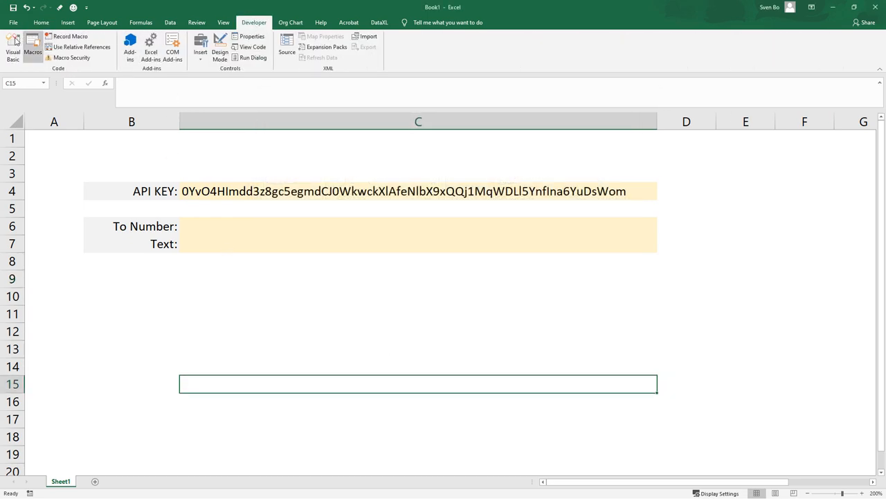
pyautogui.click(13, 45)
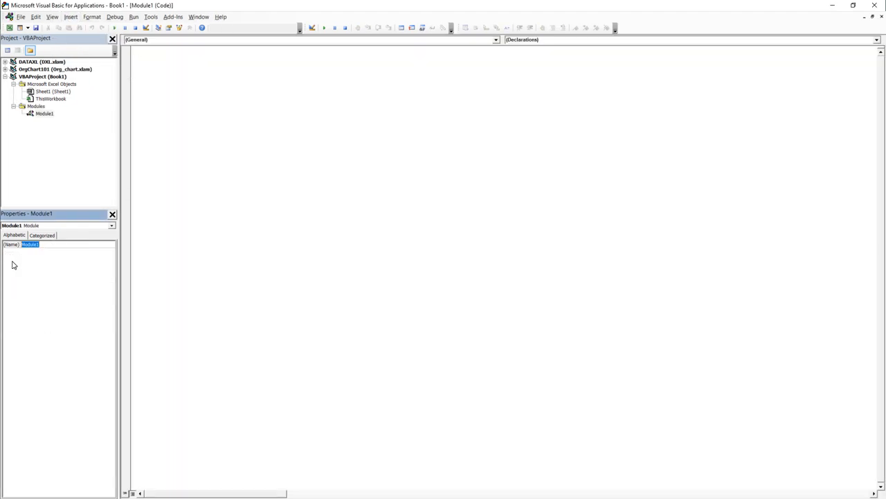
# - Start Sub SendSMS with an Authentication comment and APIKEY = ActiveSheet.Range("C4").Value
pyautogui.write('SendSMS')
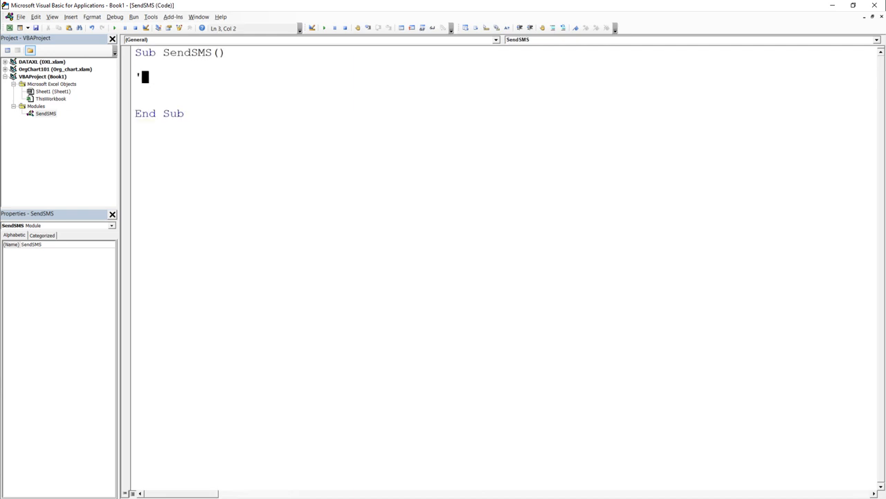
pyautogui.write('Authentication')
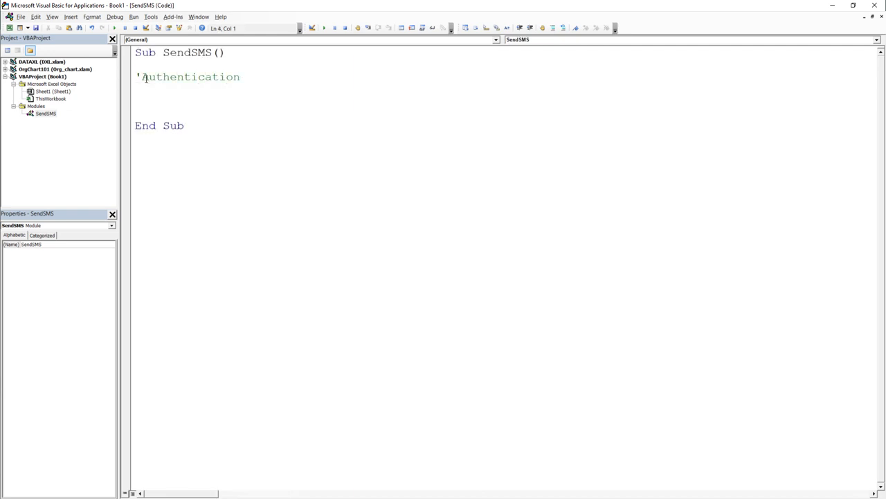
pyautogui.write('APIKEY =')
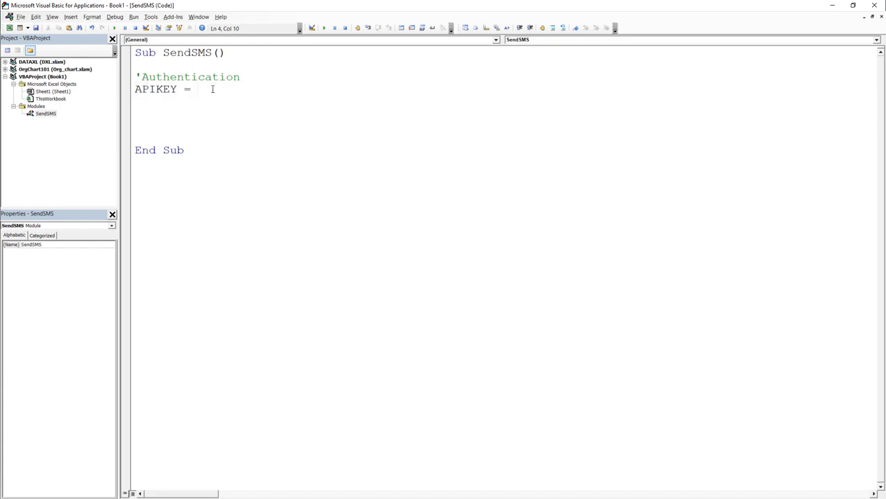
pyautogui.write('ActiveSheet.Range')
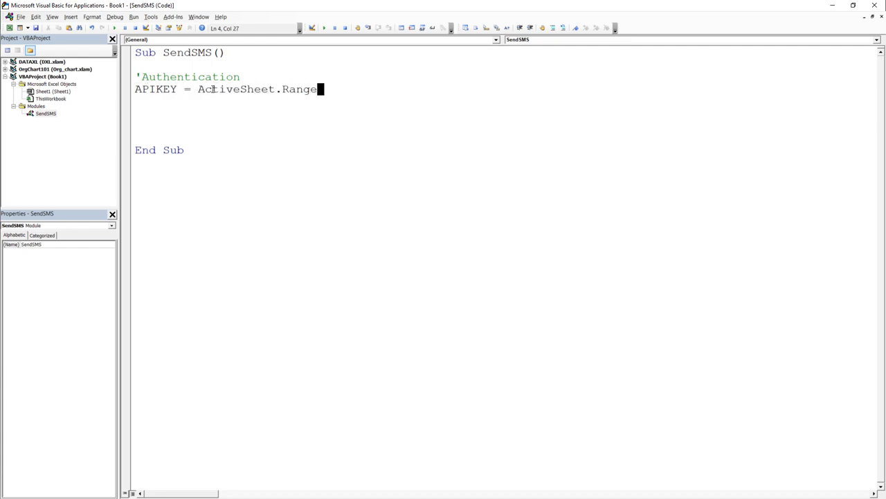
pyautogui.write('("C4")')
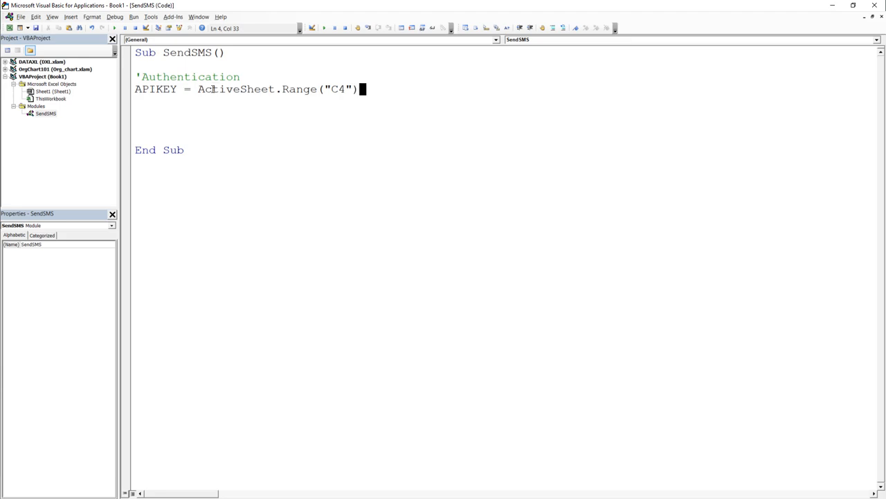
pyautogui.write('.Value')
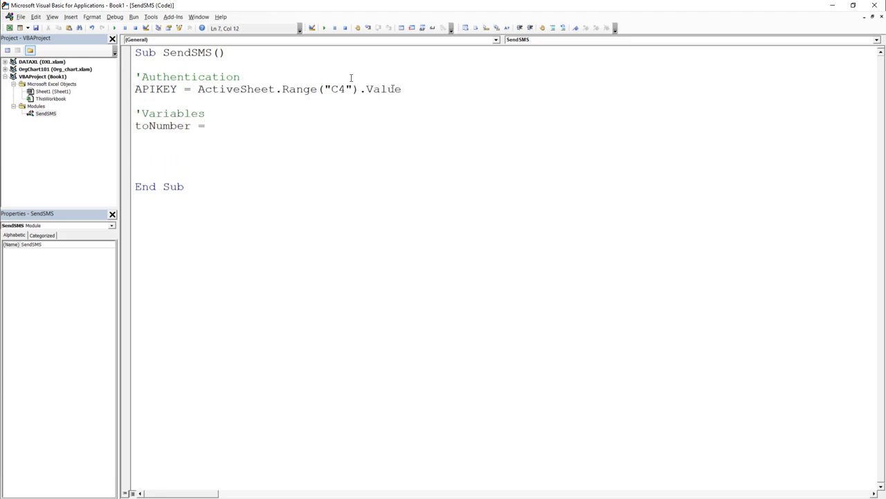
# - Add toNumber and BodyText assignments reading ActiveSheet.Range C6 and C7 values
pyautogui.write('ActiveSheet.Range("C6").Value')
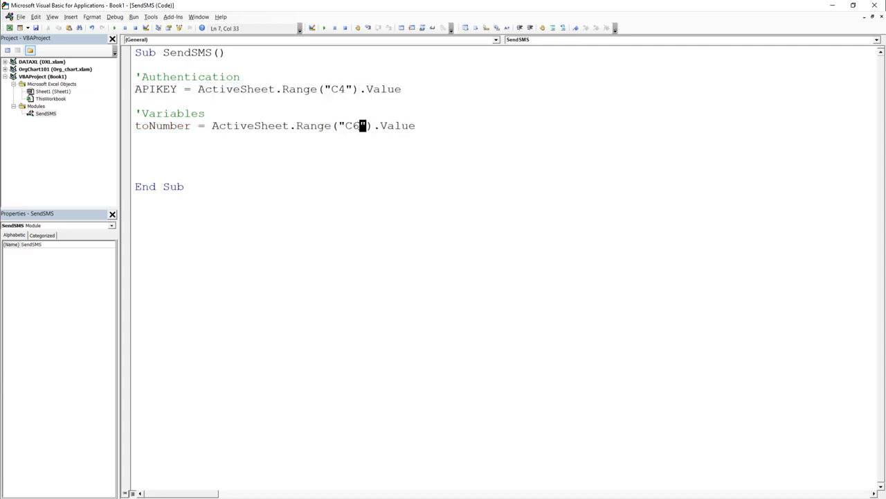
pyautogui.write('BodyTe = ActiveSheet.Range("C6").Value')
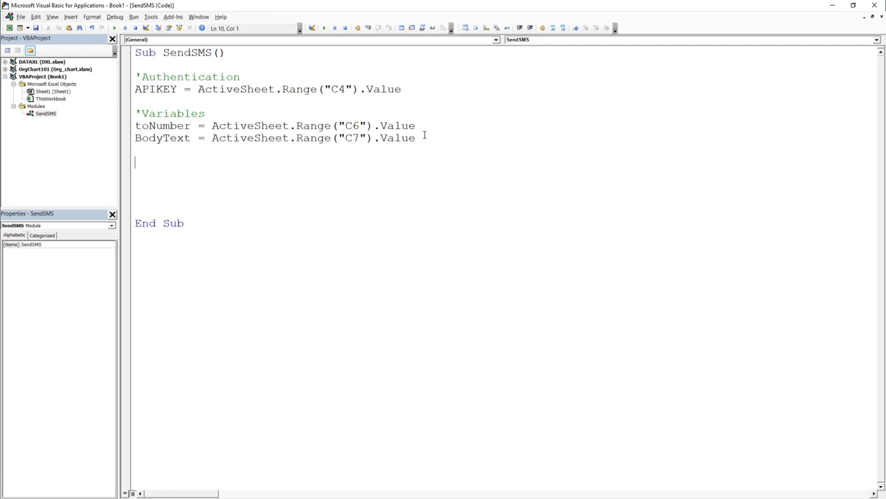
pyautogui.moveTo(418, 113)
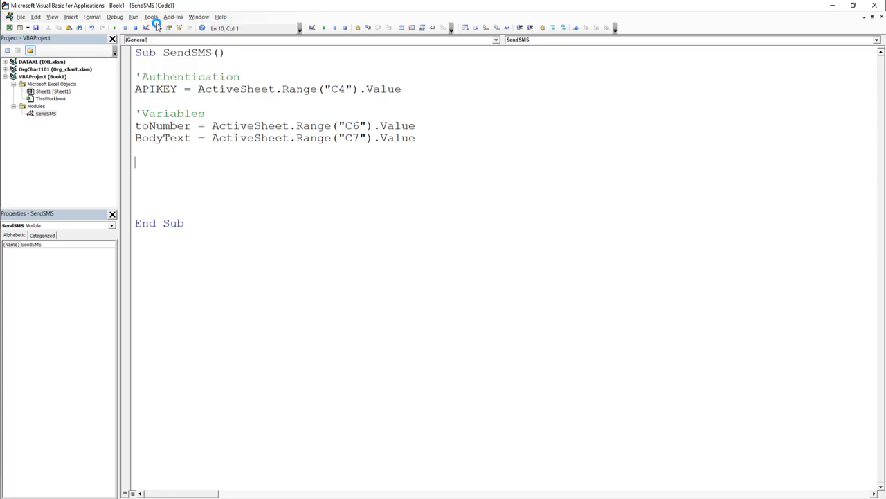
# - Reference the Microsoft XML, v6.0 library in Tools > References
pyautogui.click(150, 17)
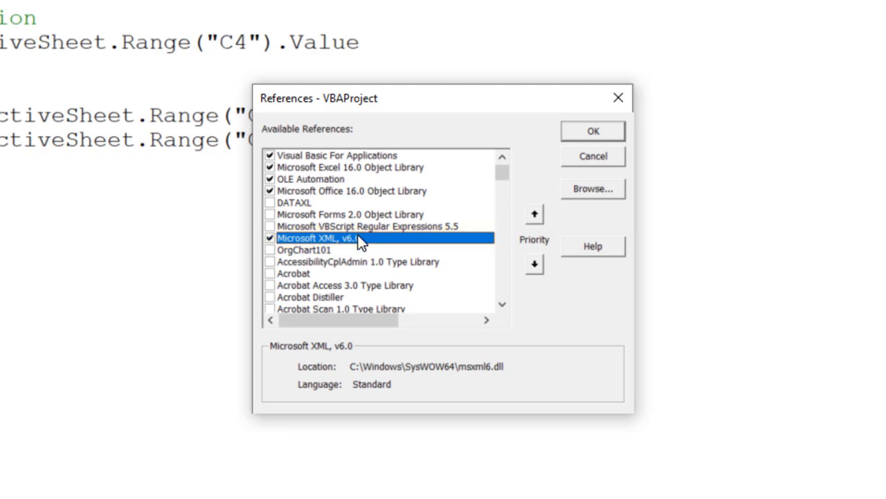
pyautogui.click(593, 131)
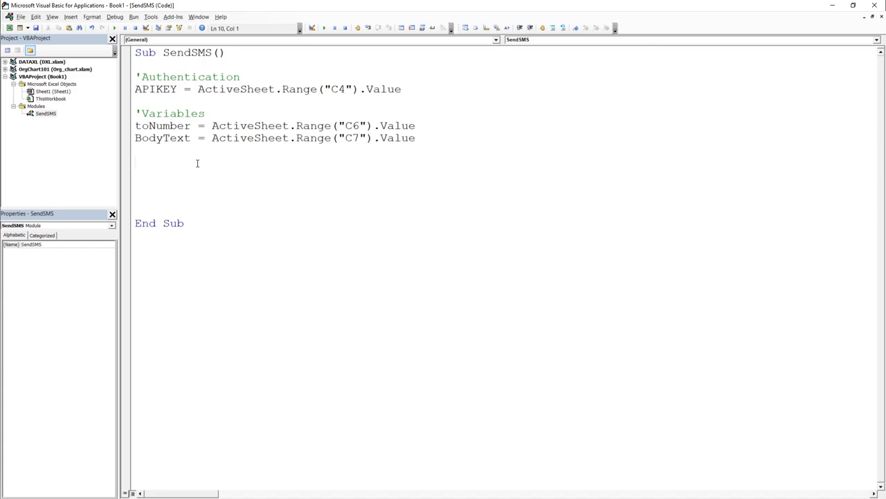
# - Add Set Request = CreateObject("MSXML2.ServerXMLHTTP.6.0") under a 'Use XML HTTP' comment
pyautogui.write("'Use")
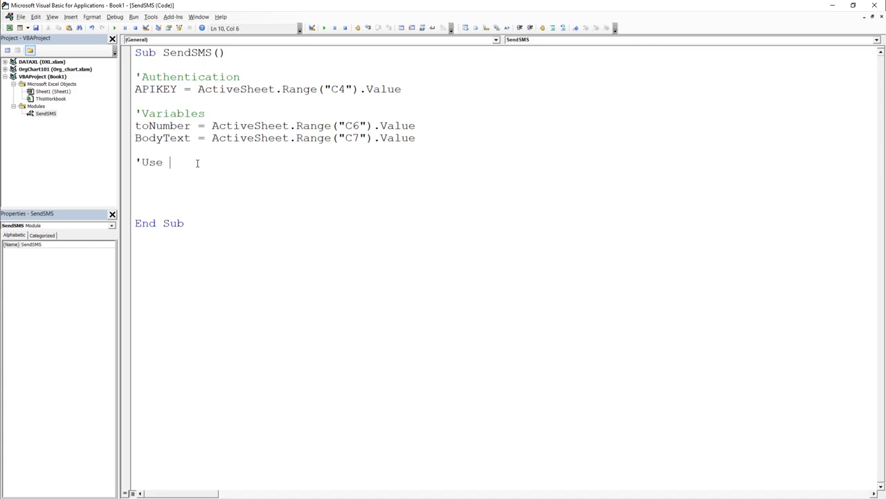
pyautogui.write('XML HHTP')
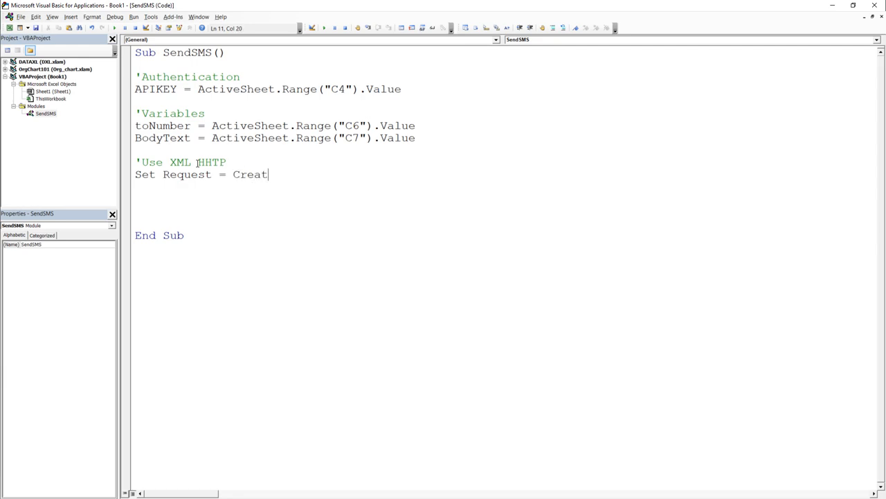
pyautogui.write('eObject("MSX')
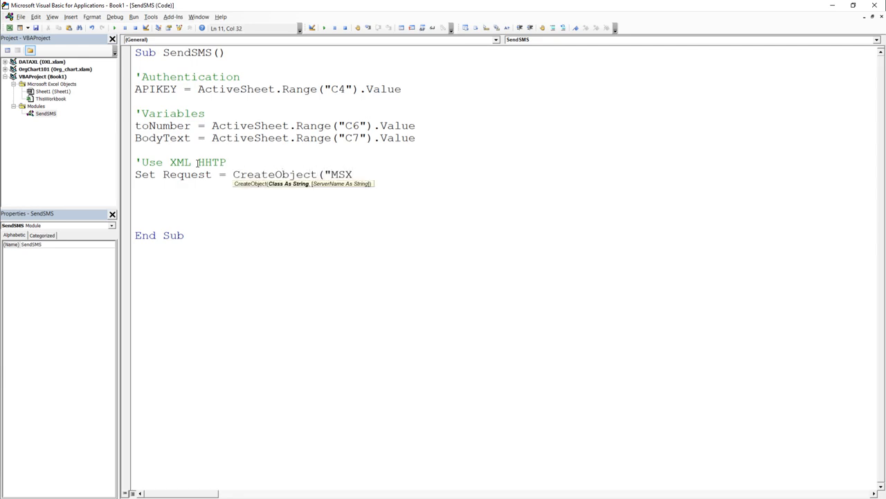
pyautogui.write('ML2.ServerX')
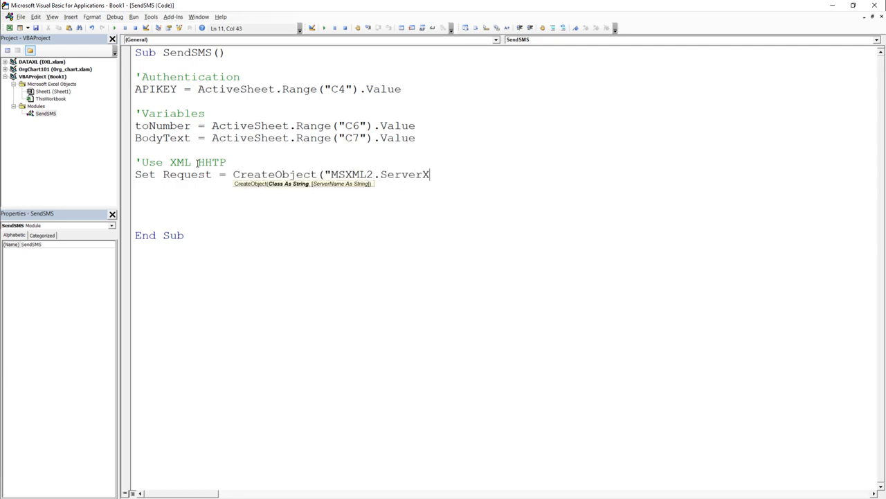
pyautogui.write('MLHTTP.6.0"')
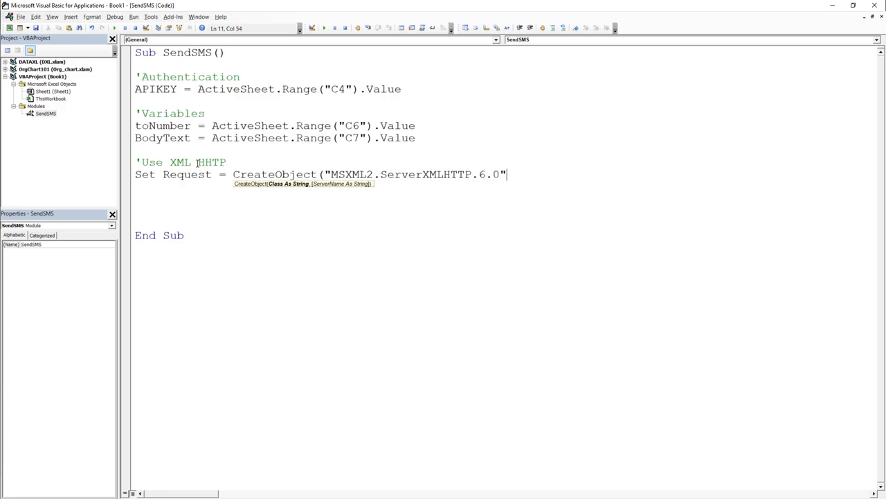
pyautogui.write("'Specify URL")
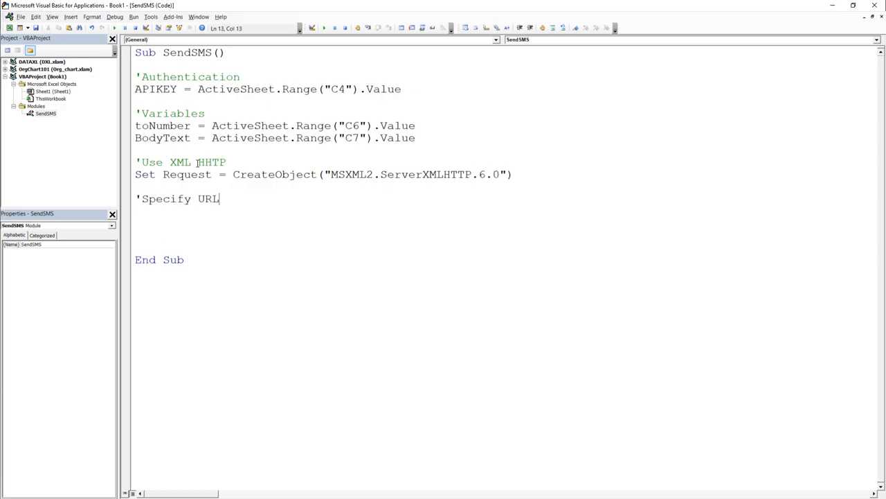
pyautogui.write('Url = "htt')
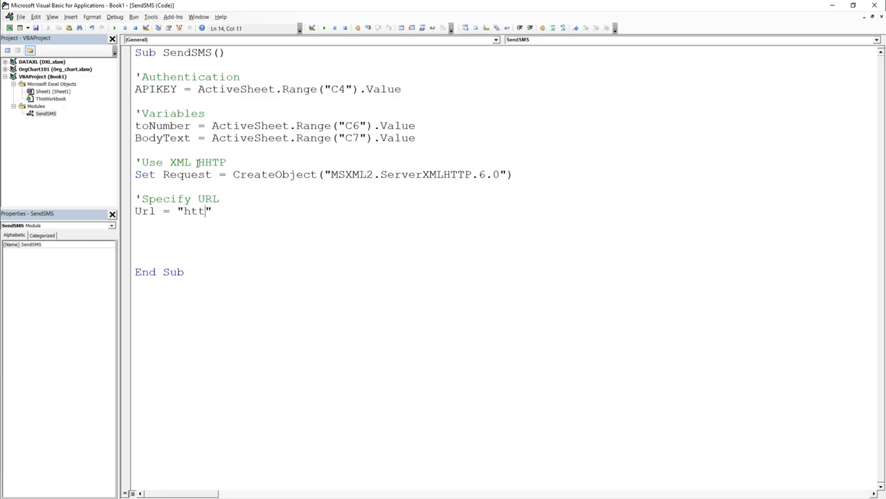
pyautogui.write('p://gateway.sms')
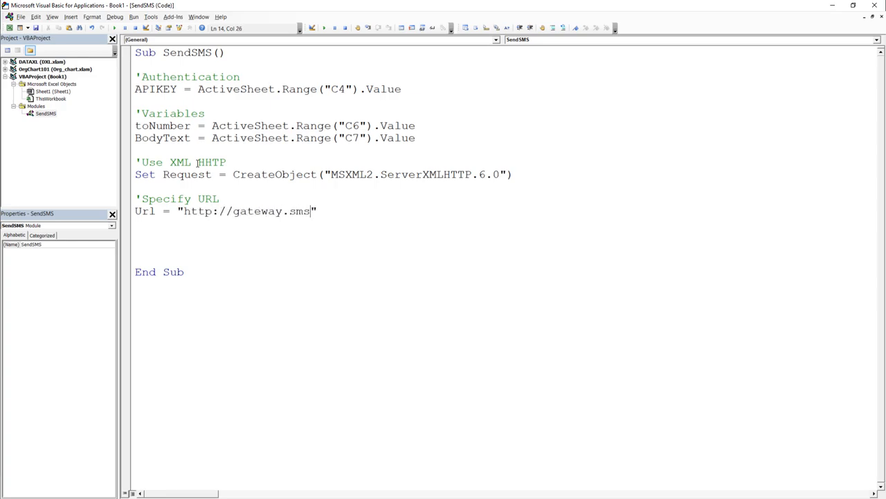
pyautogui.write('77.io/api/sms')
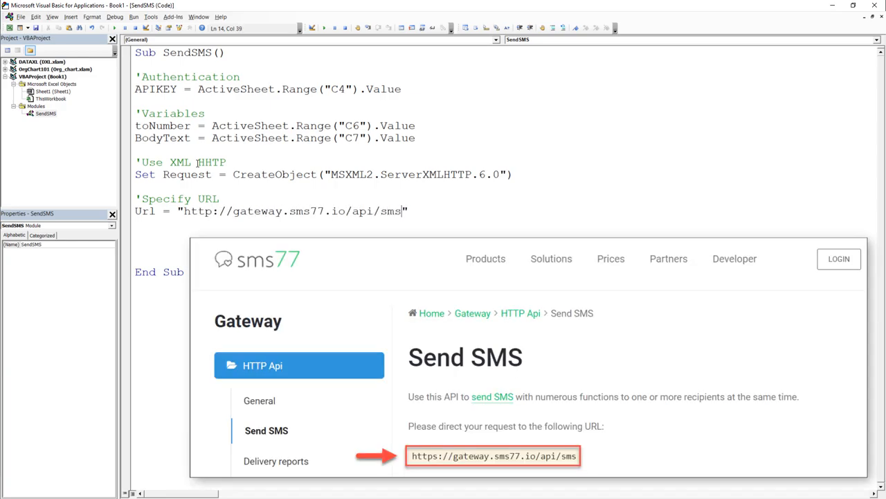
pyautogui.write('?p=')
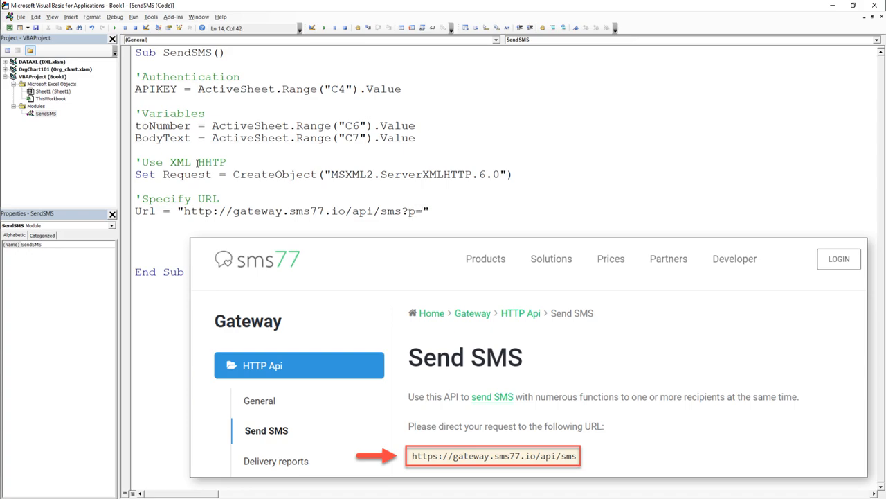
pyautogui.write('&')
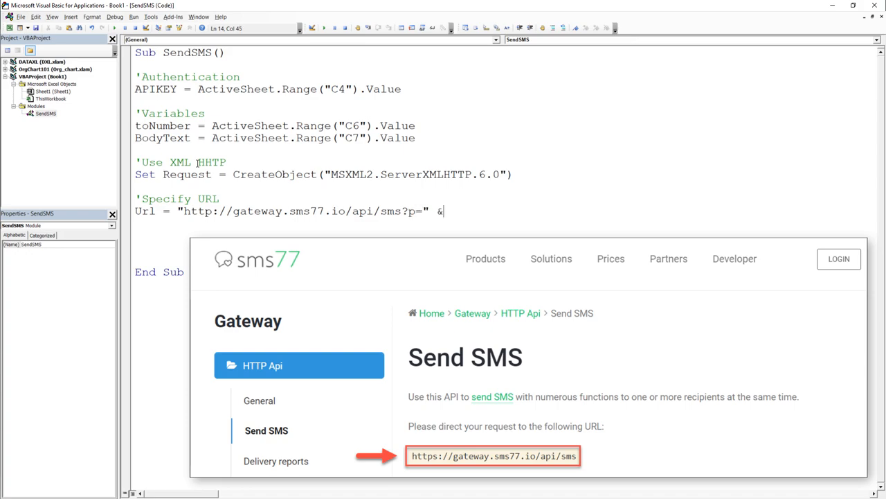
pyautogui.write('API')
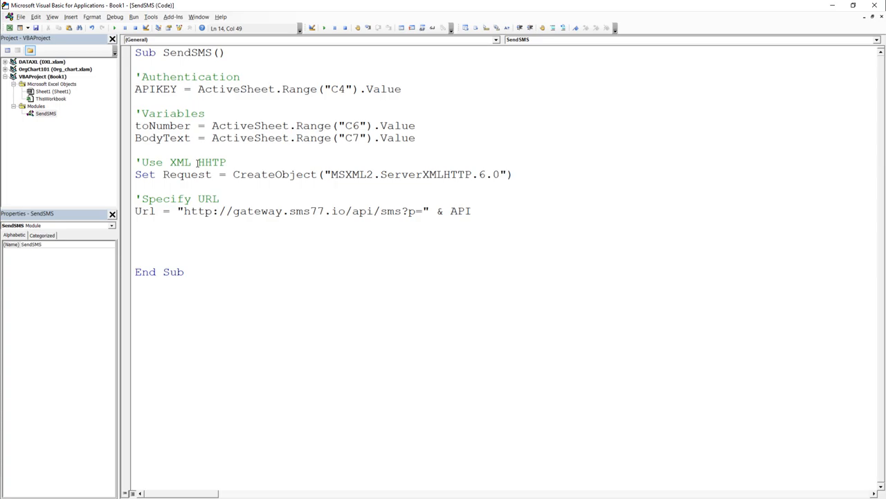
pyautogui.write('KEY &')
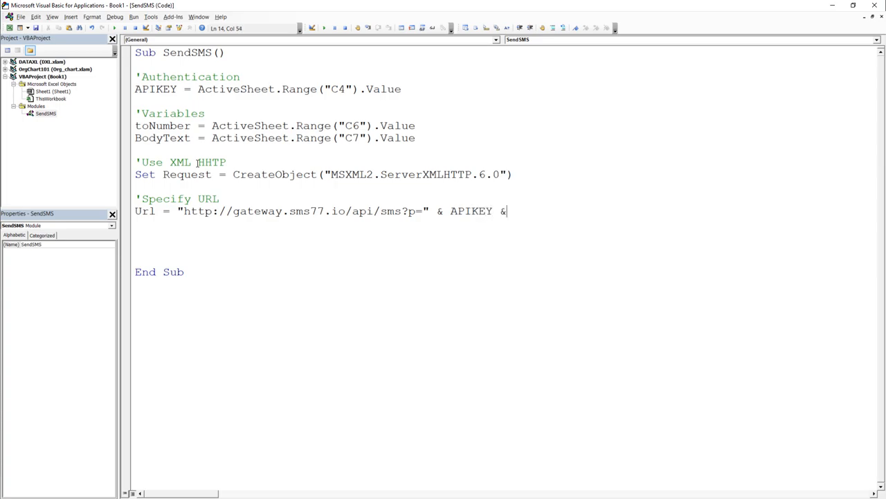
pyautogui.write('"&to=" & toNumber')
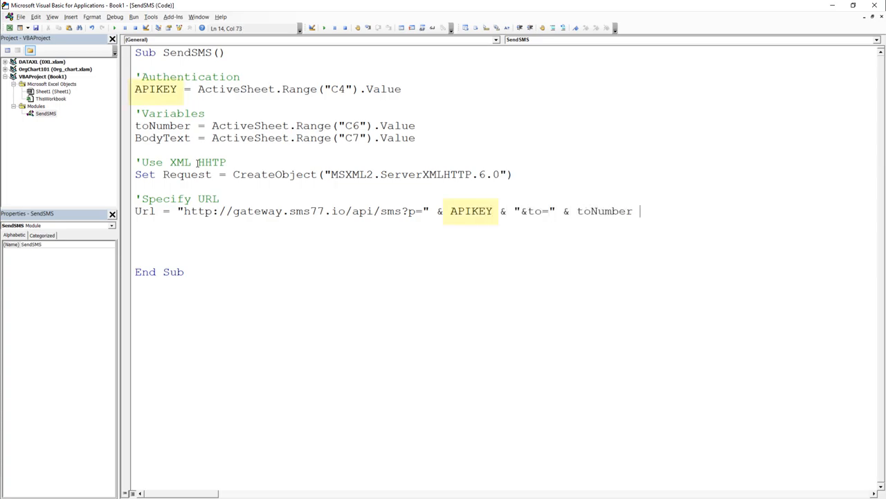
pyautogui.write('& "&text=" & BodyText & "&details=')
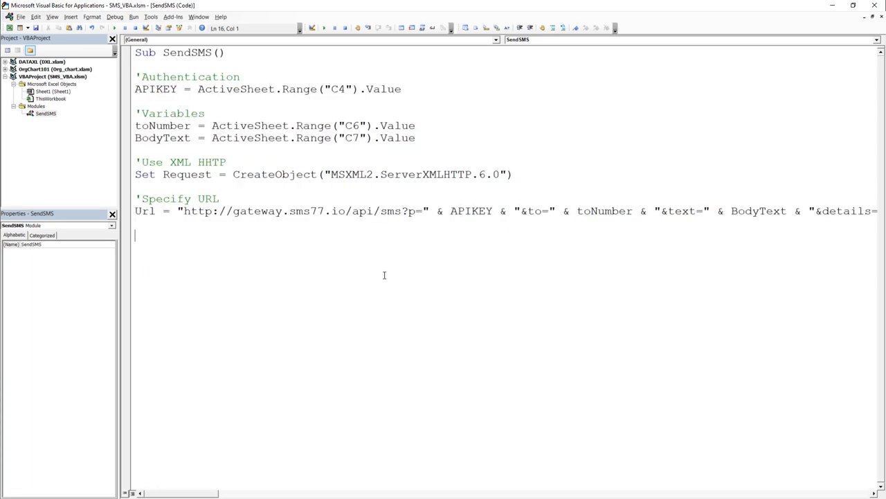
# - Open a POST request to Url and set Content-Type to application/x-www-form-urlencoded
pyautogui.write("'Open POST Request")
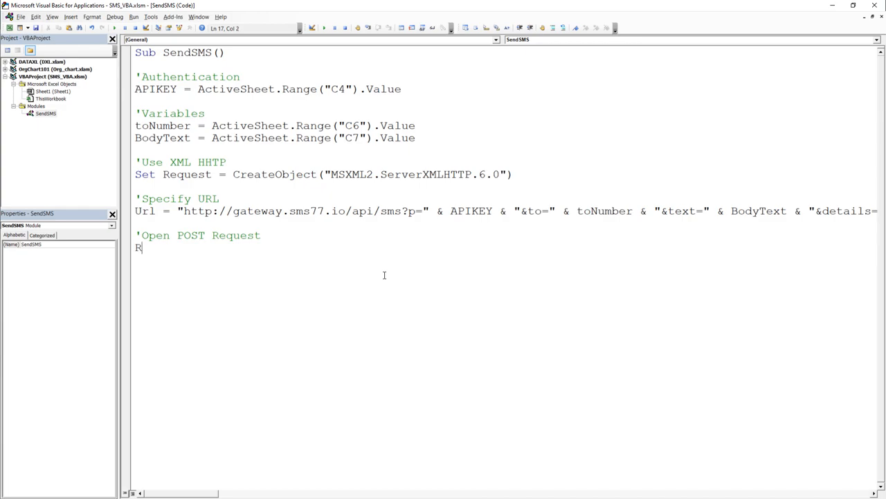
pyautogui.write('equest.Open "POST", Url, False')
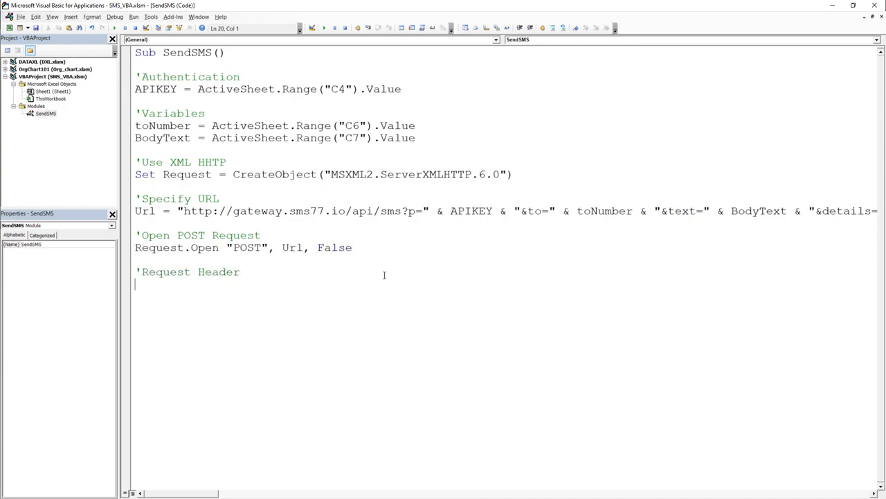
pyautogui.write('Request.setReq')
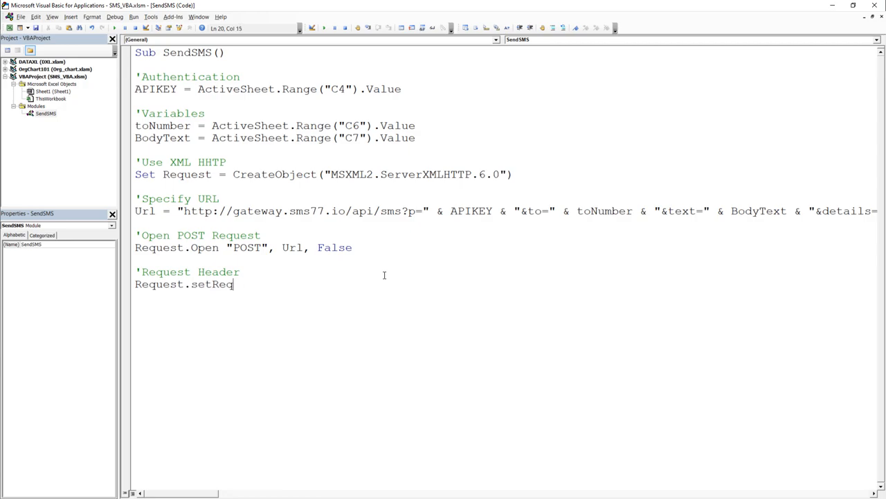
pyautogui.write('uestHeader "Content-Type",')
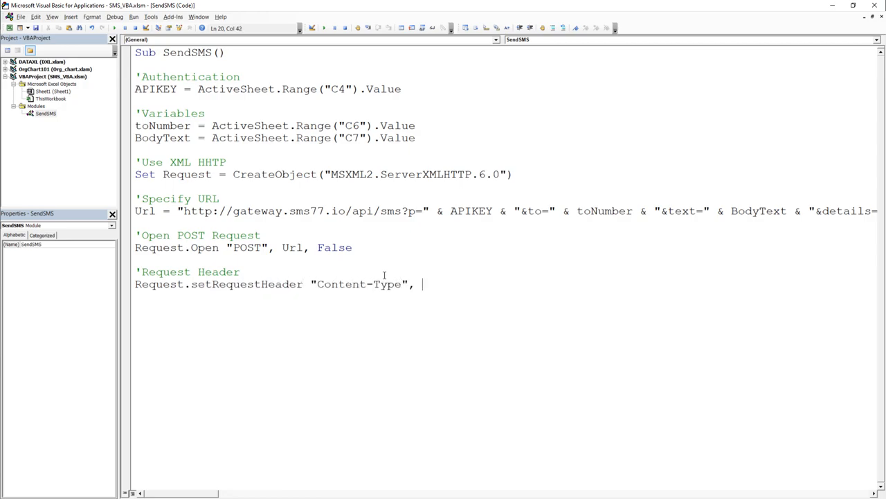
pyautogui.write('"application/x-www-fo"')
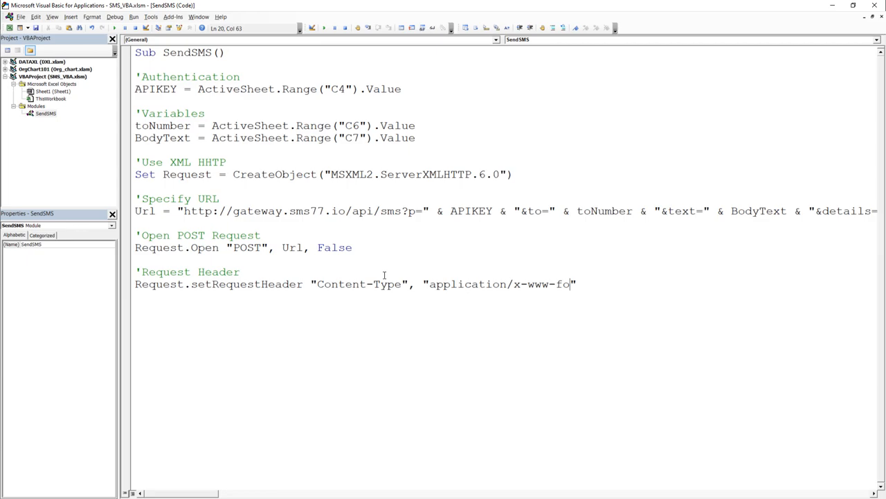
pyautogui.write('rm-urlencoded"')
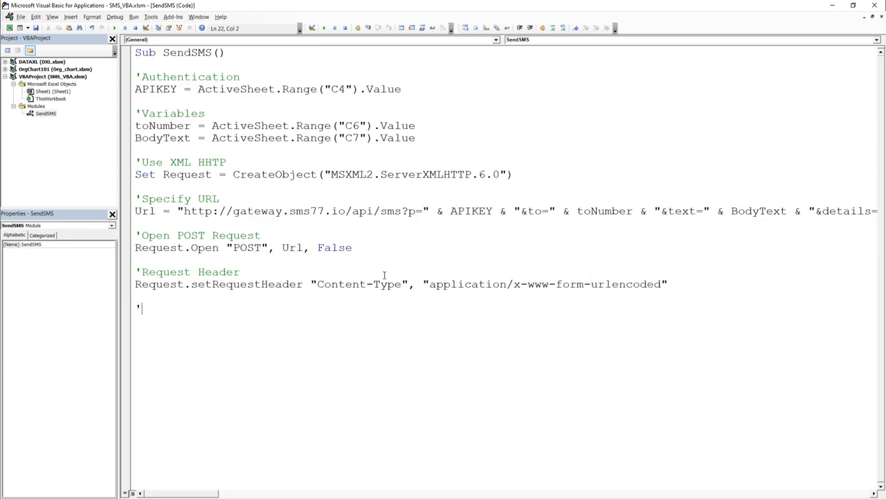
# - Add Request.send Url, an optional MsgBox Request.responseText, End Sub, and return to the sheet
pyautogui.write('Send Re')
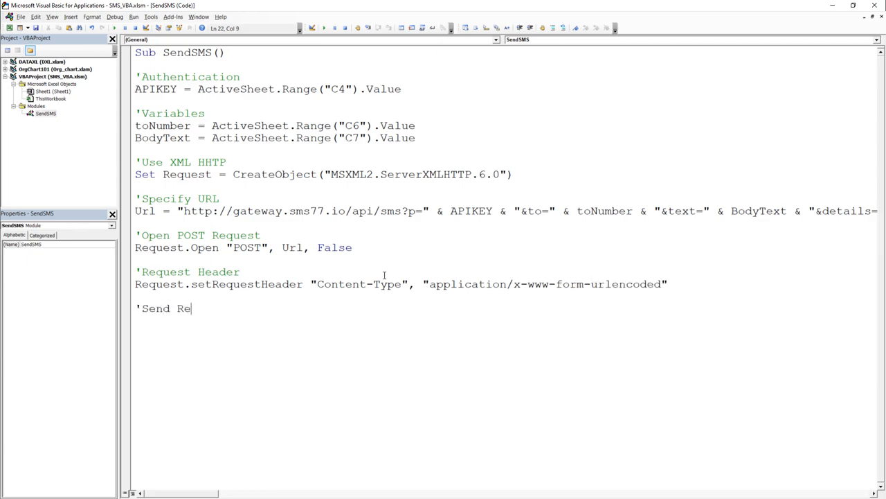
pyautogui.write('quest')
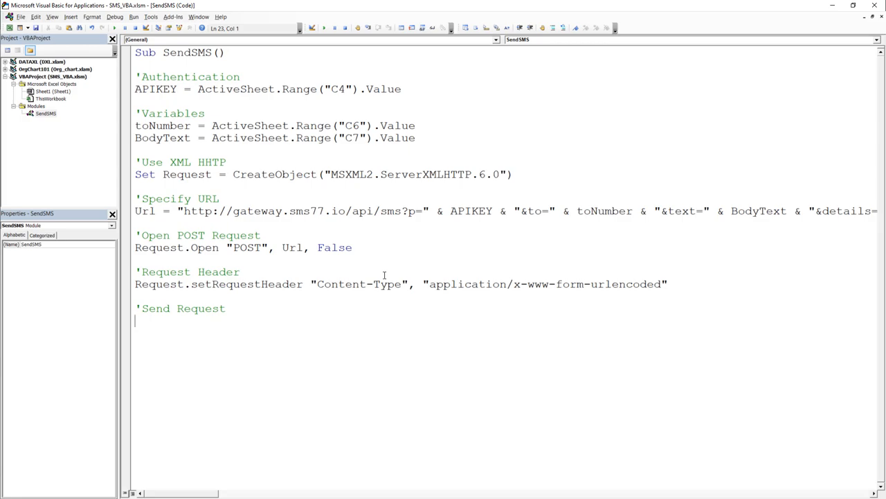
pyautogui.write('Request.send')
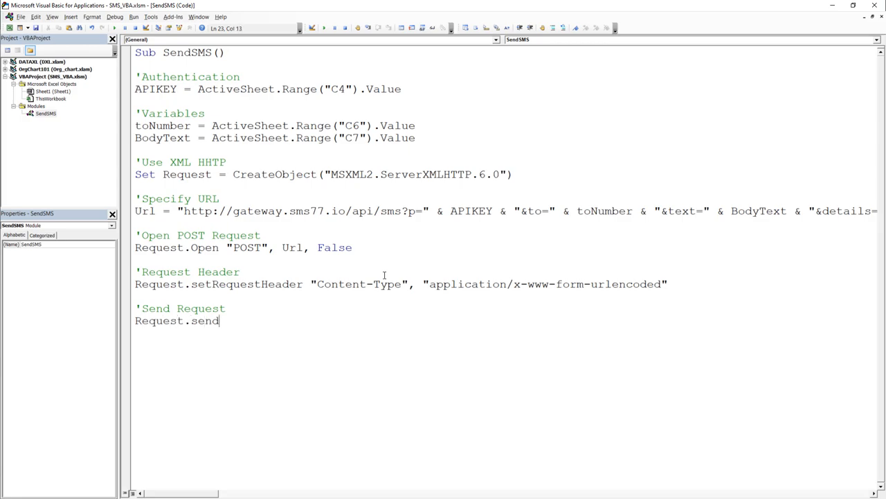
pyautogui.write('Url')
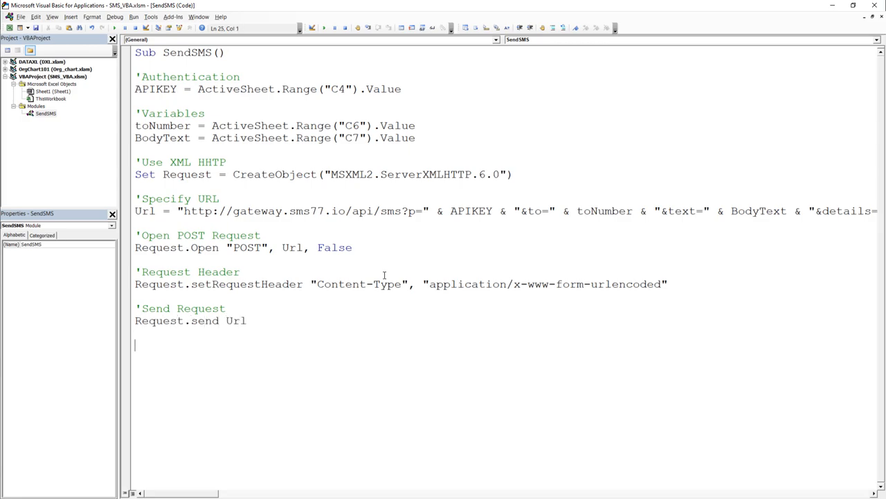
pyautogui.write("'[OPTIO")
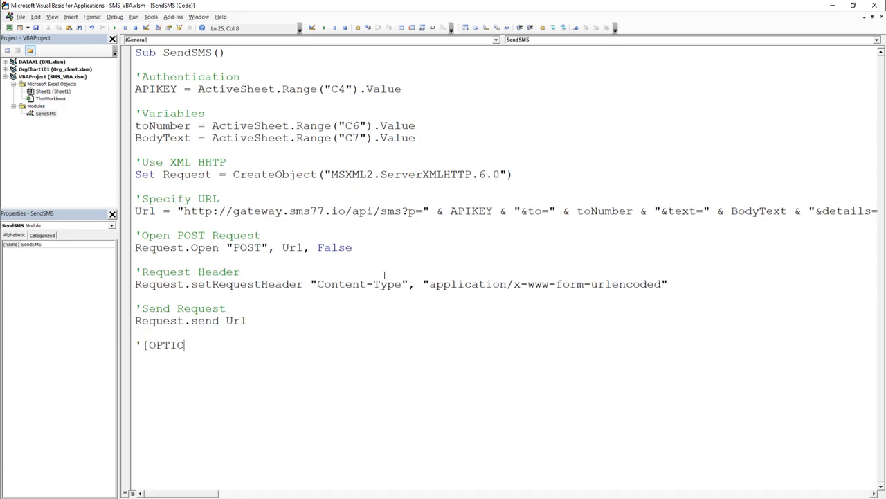
pyautogui.write('NAL] Get re')
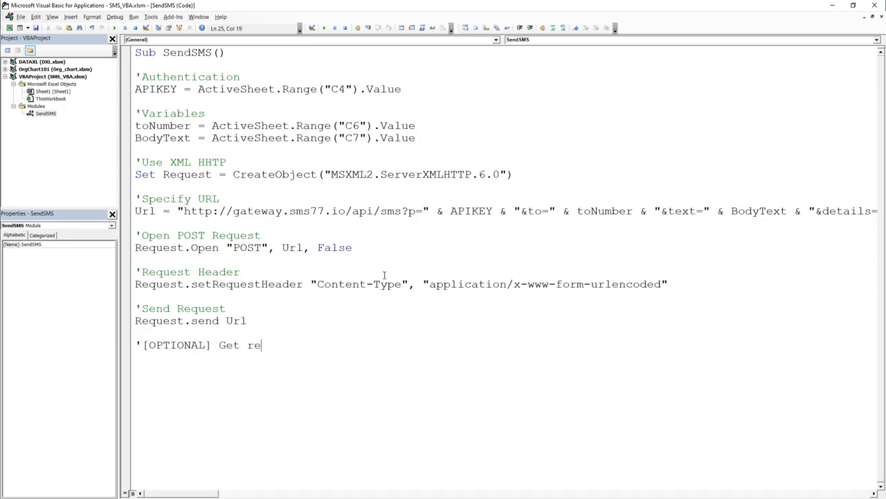
pyautogui.write('sponse te')
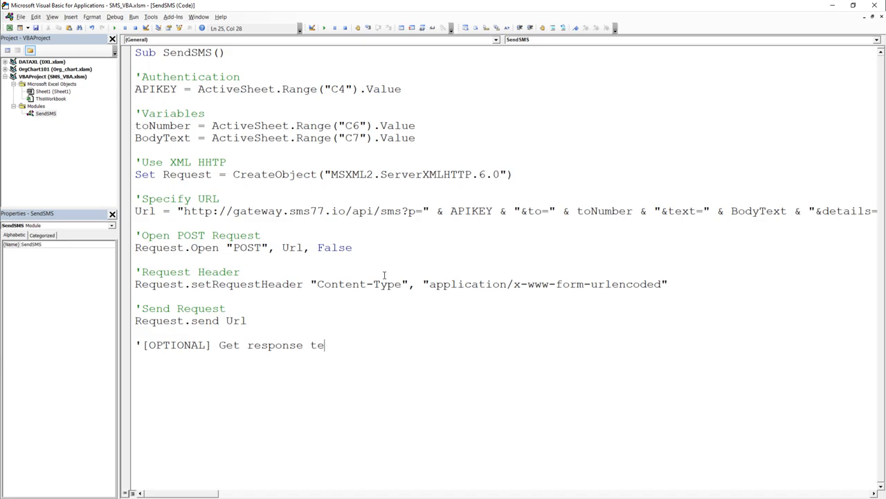
pyautogui.write('xt (result)')
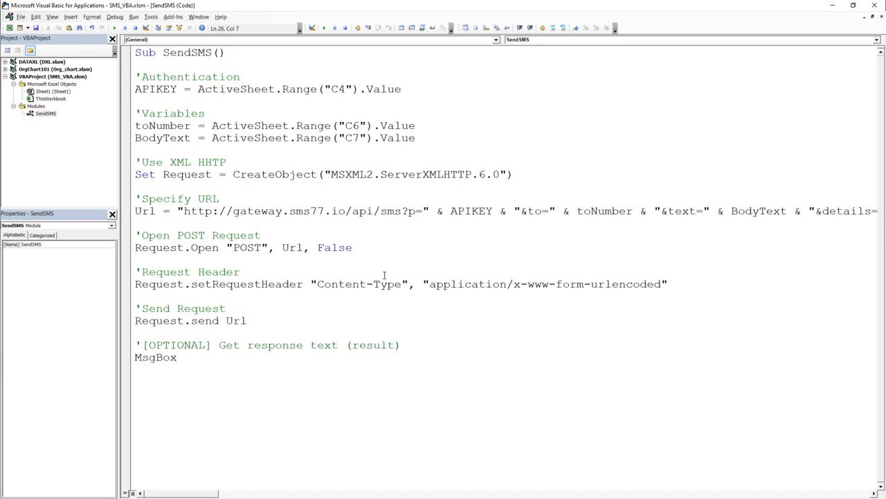
pyautogui.write('Request.response')
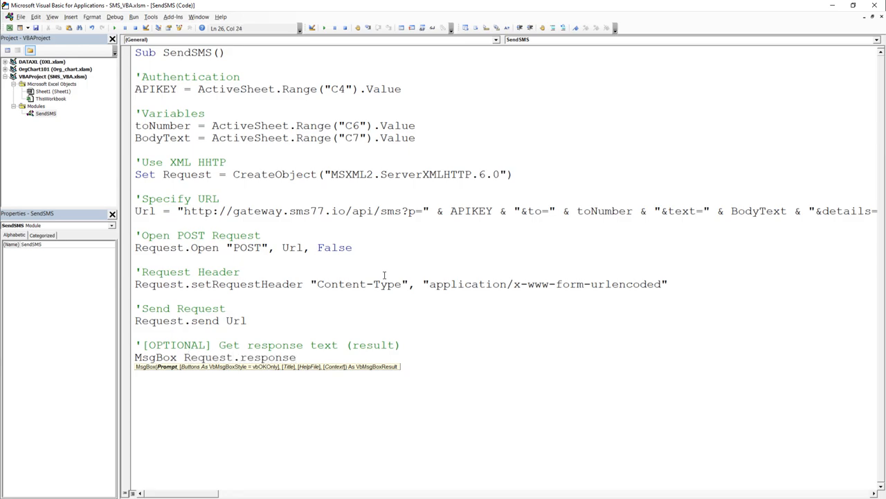
pyautogui.write('Text')
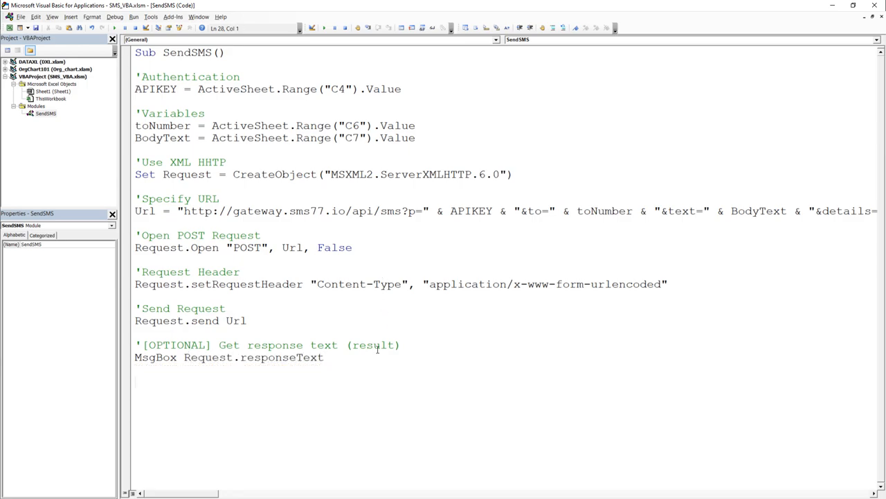
pyautogui.write('End Sub')
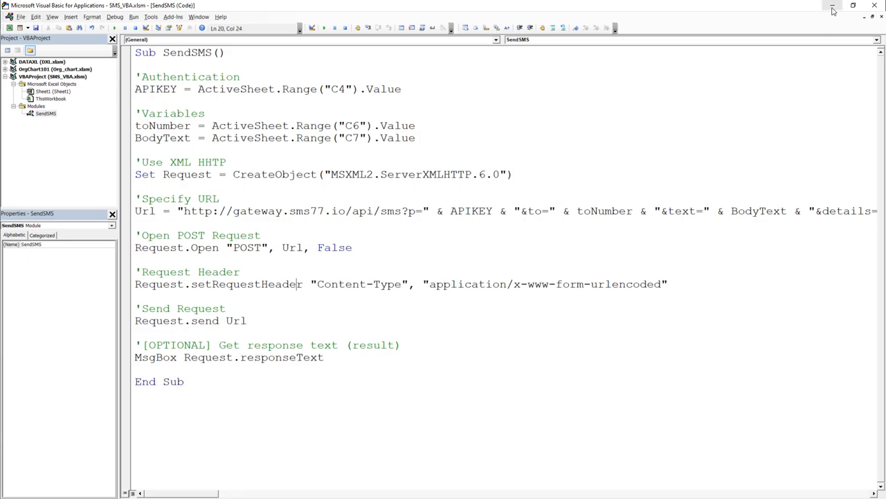
pyautogui.click(833, 7)
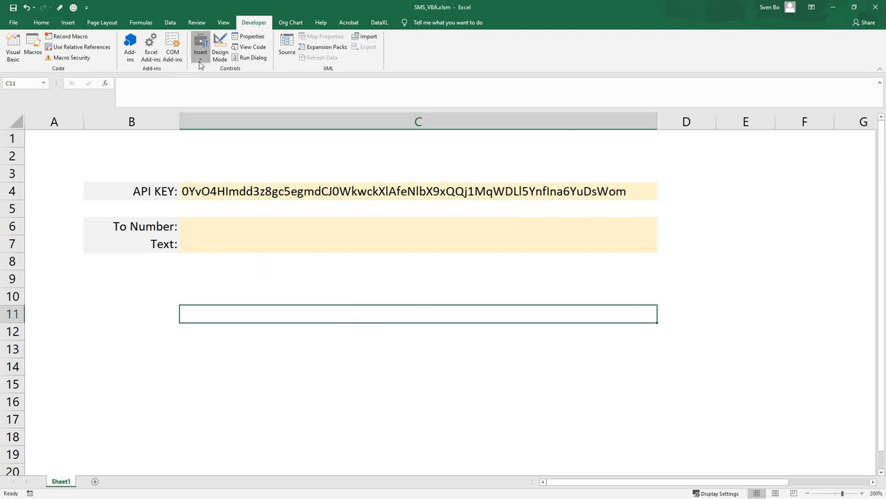
# - Draw a Form Control button below Text and assign it the SendSMS macro
pyautogui.click(200, 48)
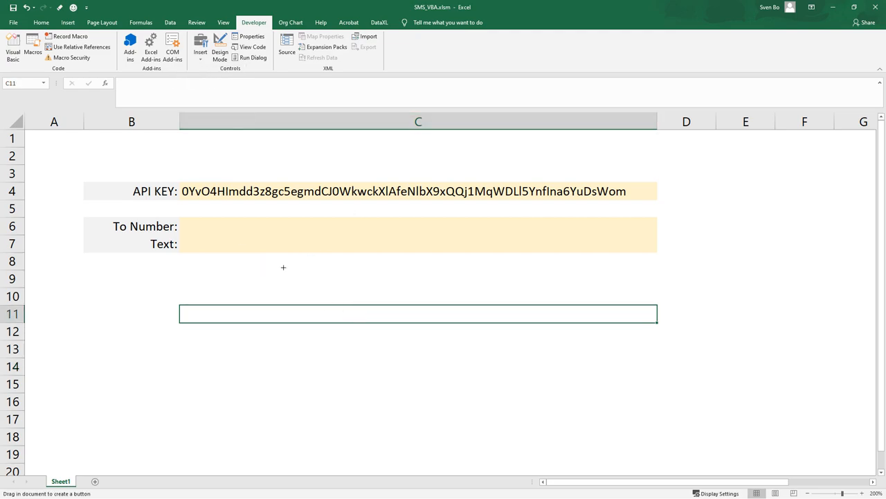
pyautogui.moveTo(179, 302); pyautogui.dragTo(658, 325)
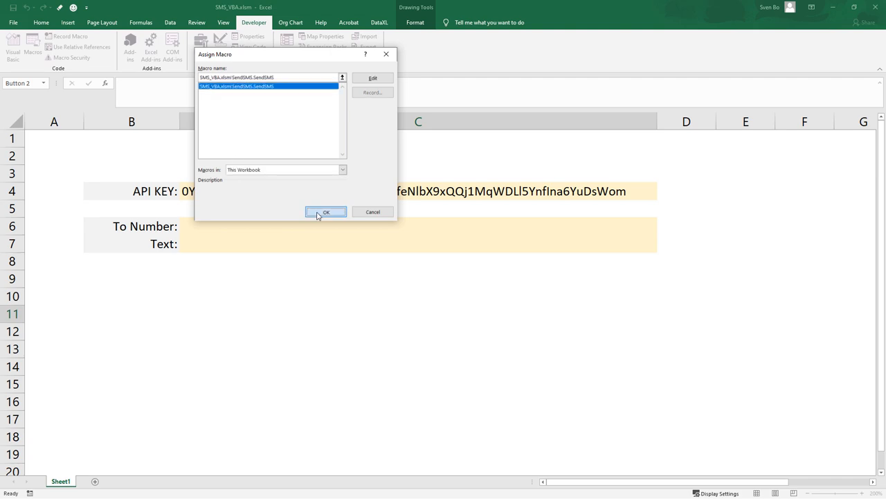
pyautogui.click(327, 212)
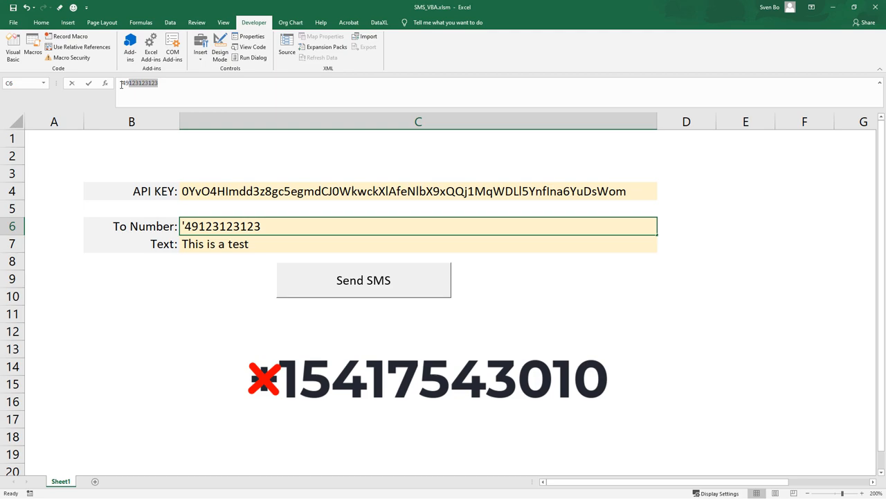
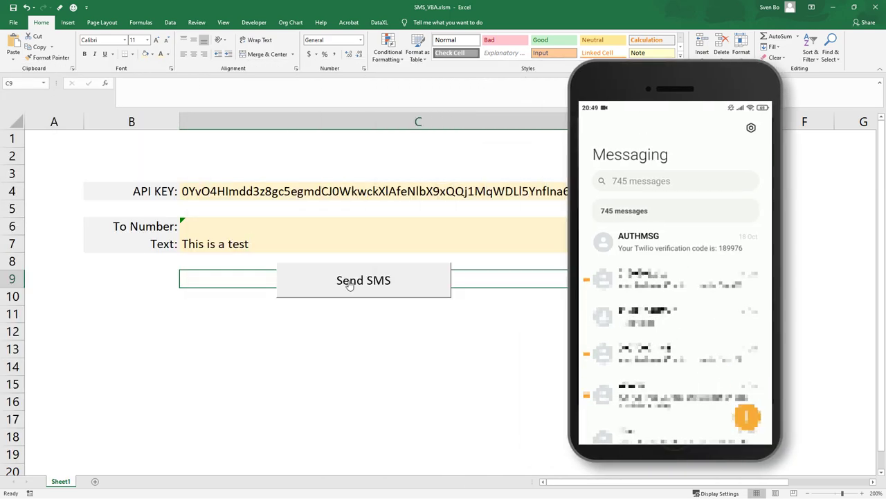
pyautogui.click(363, 280)
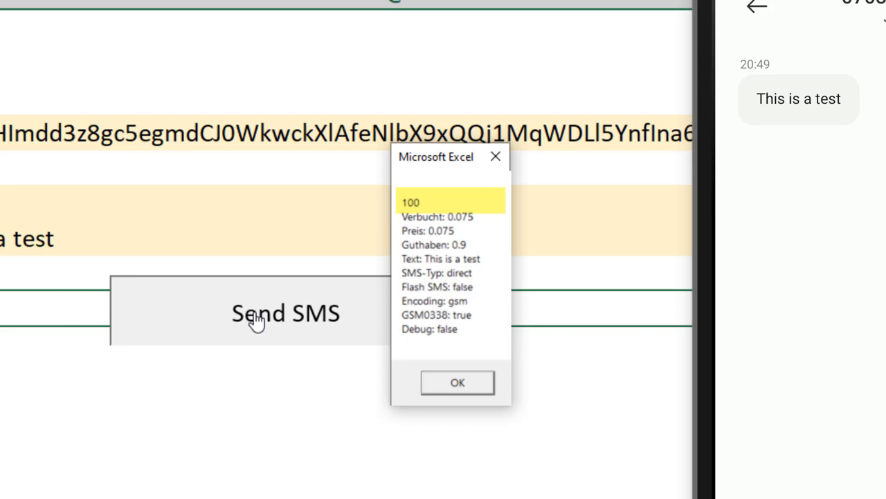
pyautogui.click(457, 382)
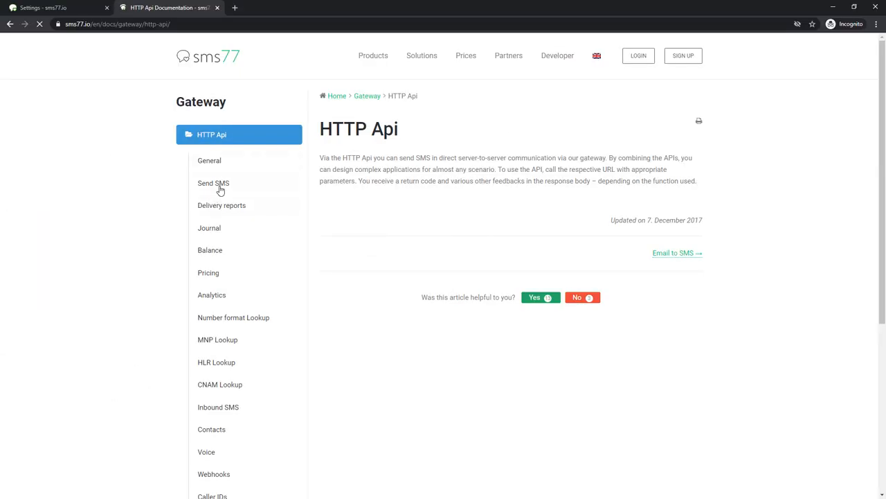
# - Navigate to the Send SMS docs page and scroll to the return status code table
pyautogui.click(213, 183)
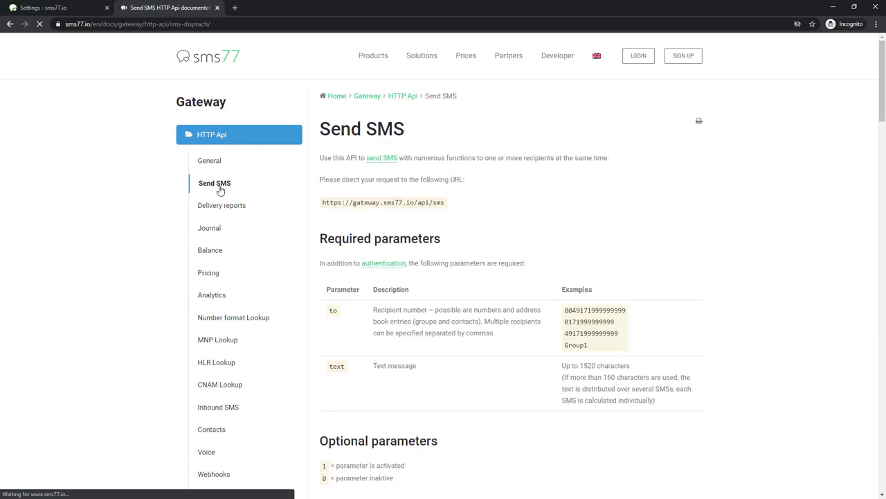
pyautogui.moveTo(683, 227)
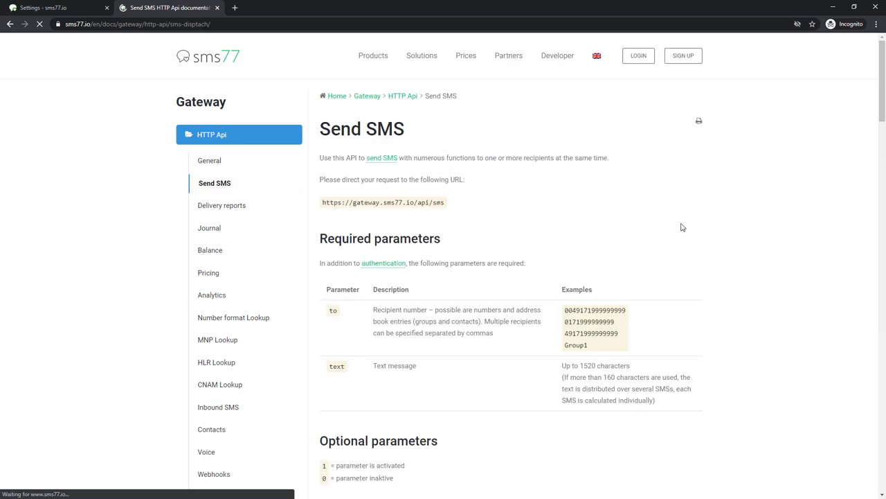
pyautogui.scroll(-3)
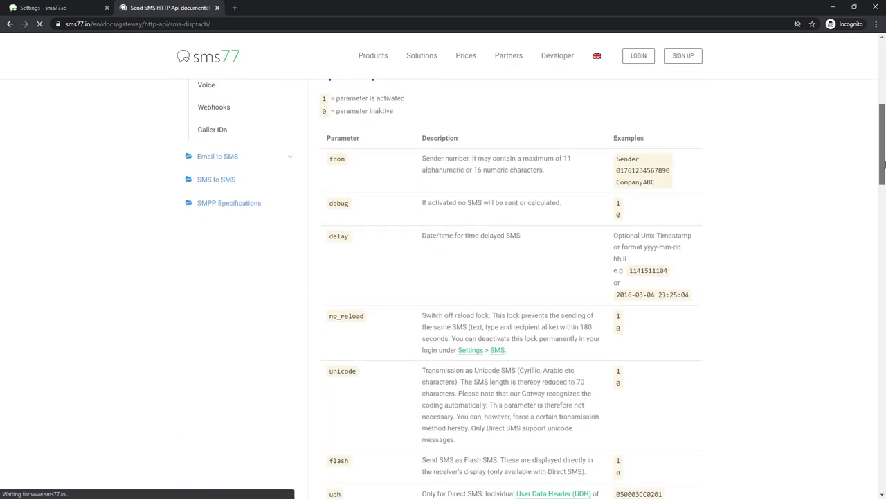
pyautogui.scroll(-3)
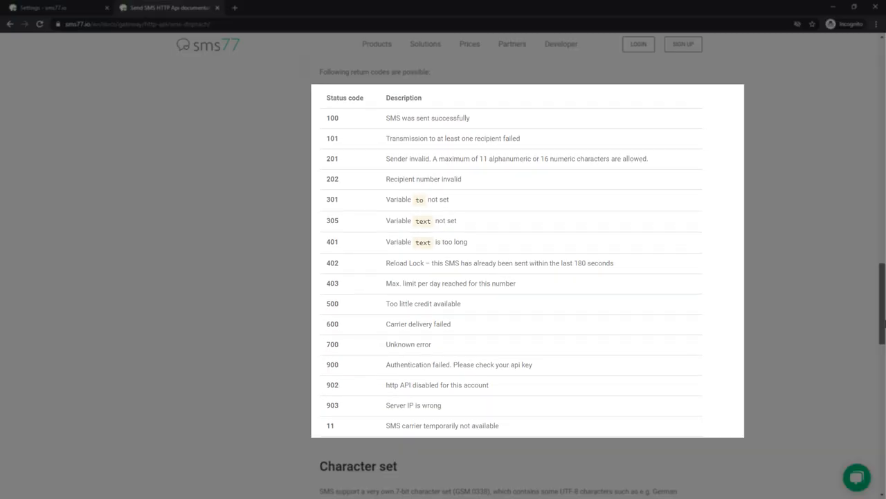
pyautogui.moveTo(326, 114)
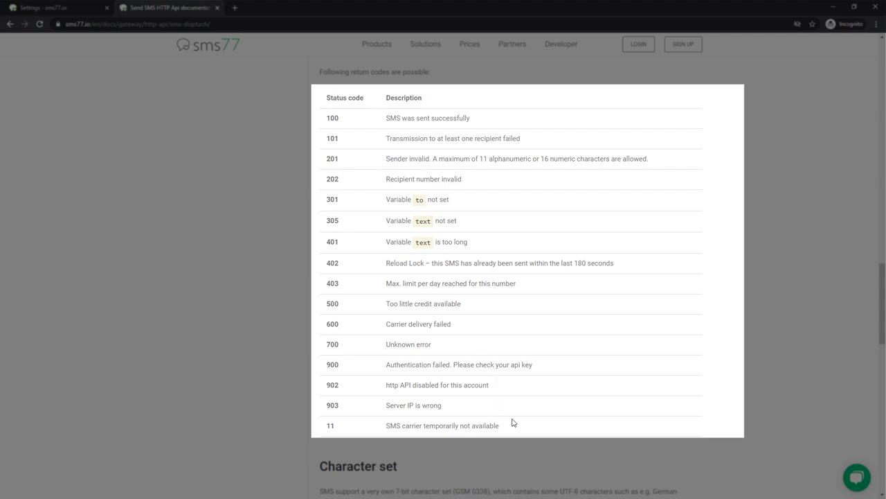
pyautogui.click(136, 24)
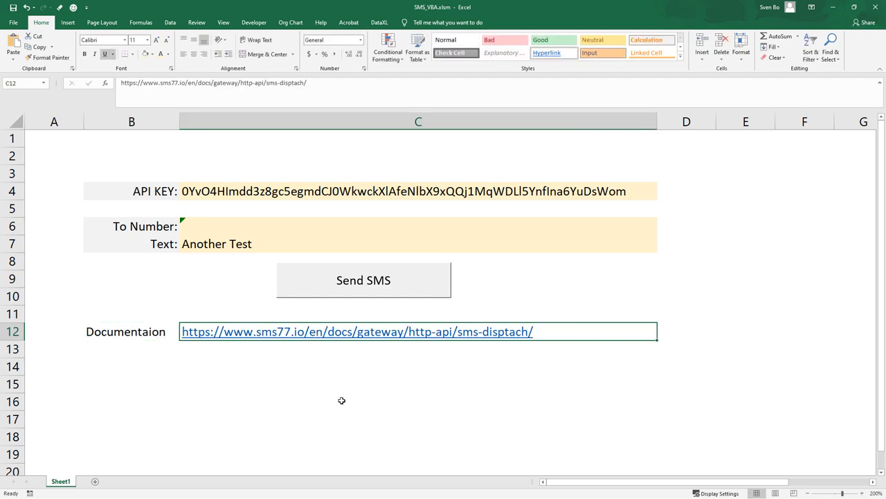
# - Set the Documentaion label in B12 to a grey theme font colour
pyautogui.click(169, 54)
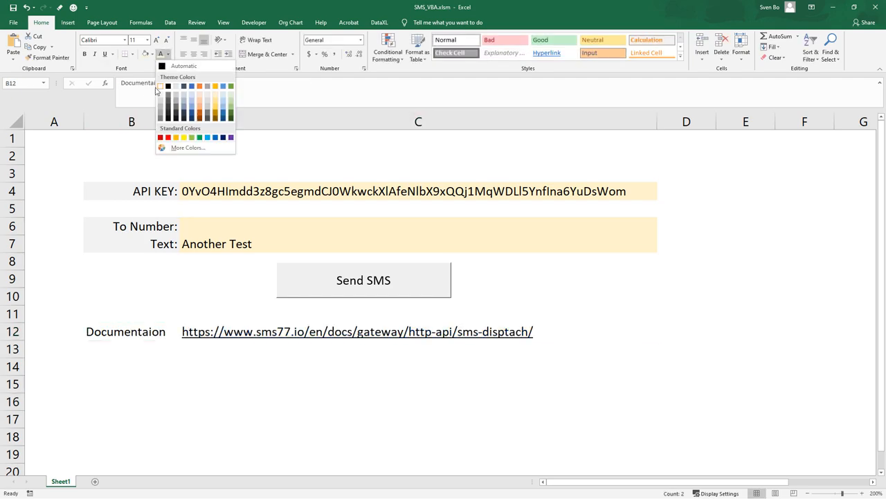
pyautogui.click(332, 369)
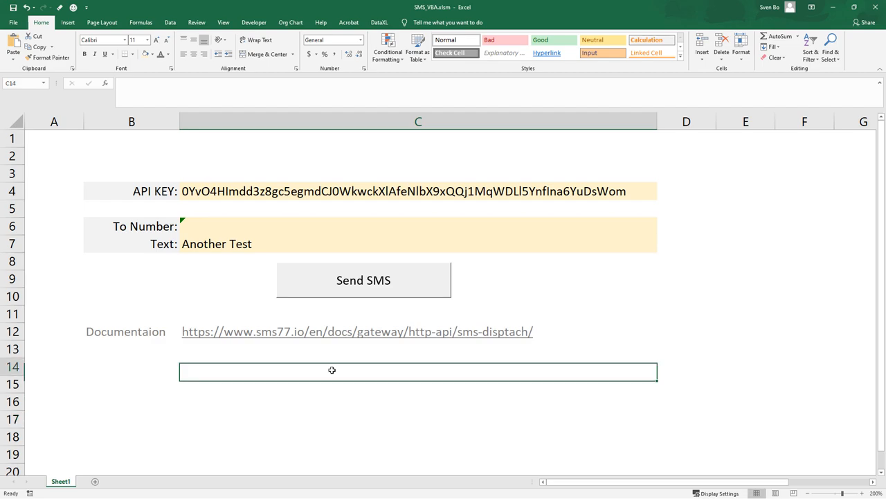